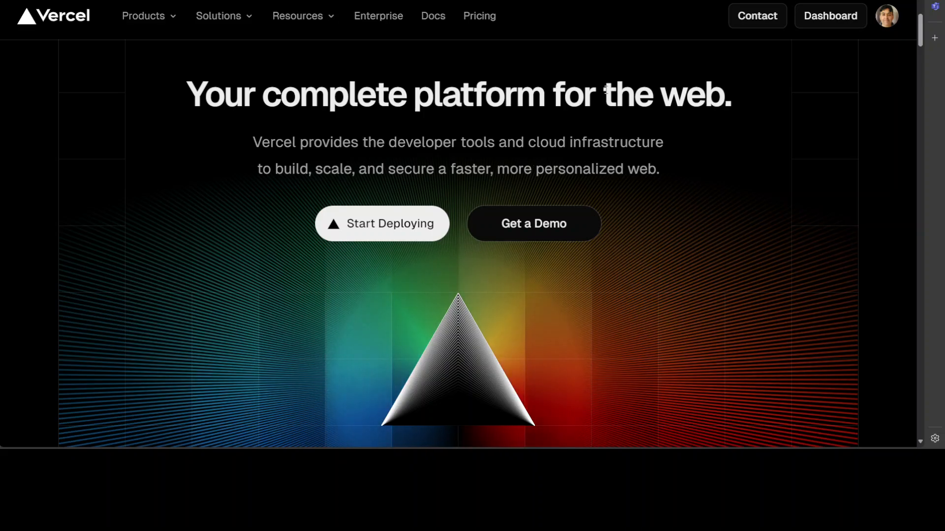
mouse_move(907, 39)
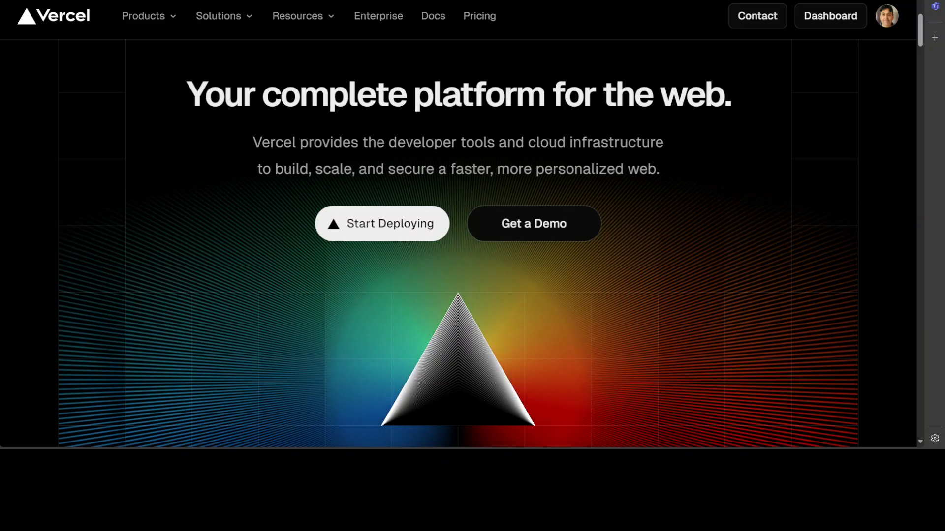
- Go to the Vercel account's projects dashboard from the top bar
left_click(830, 15)
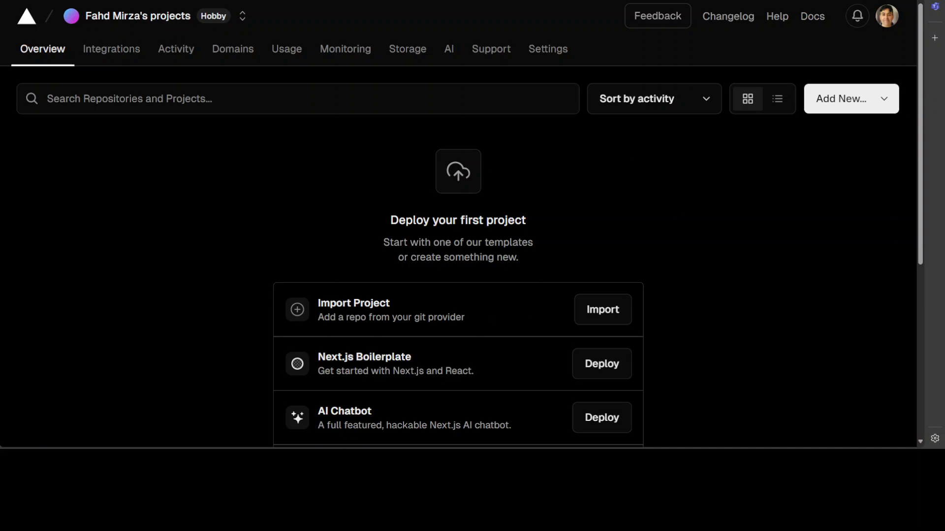
mouse_move(64, 222)
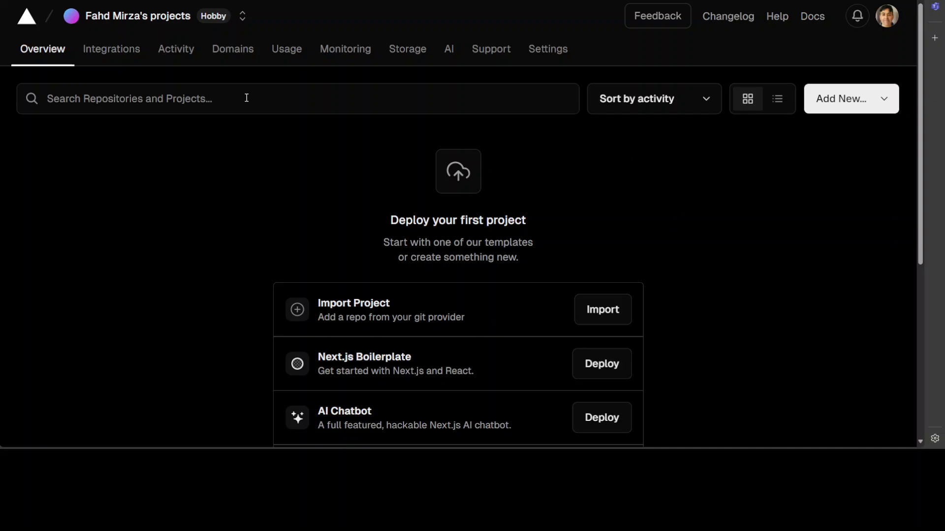
mouse_move(209, 23)
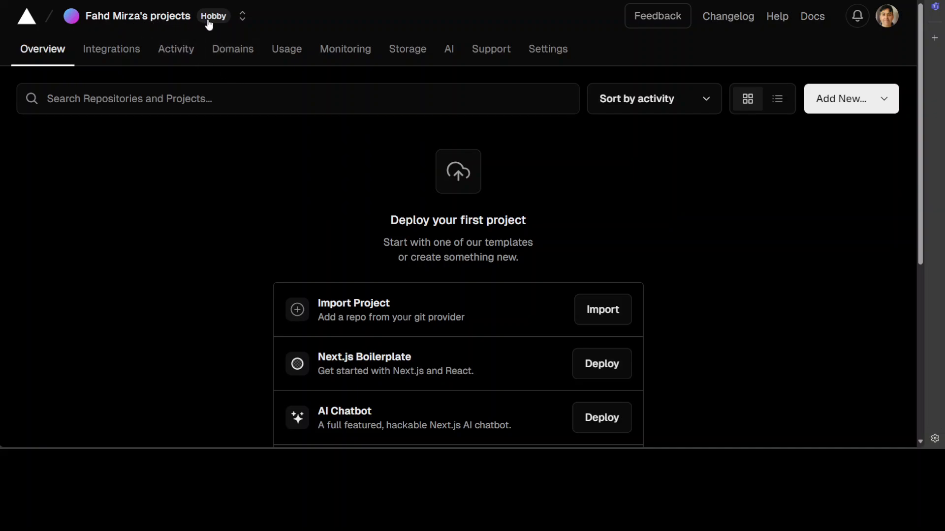
mouse_move(215, 54)
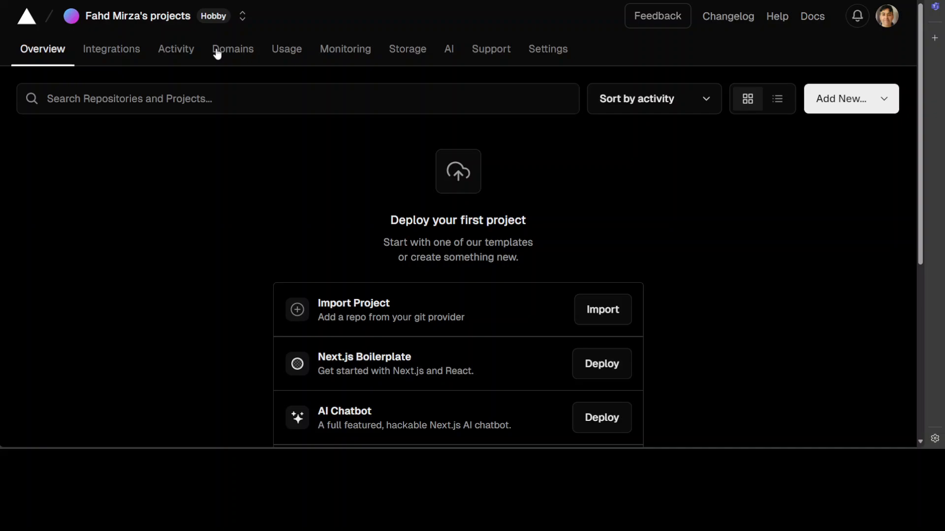
mouse_move(527, 222)
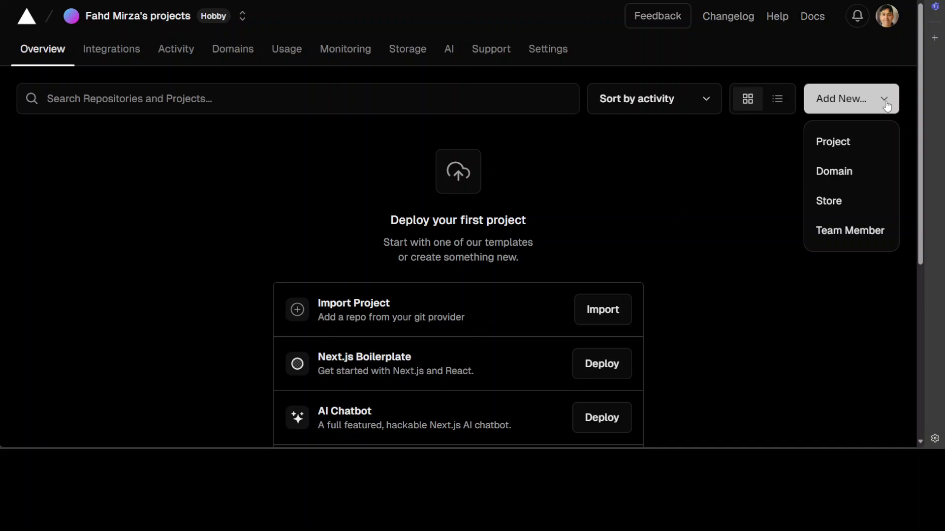
- Start a new project and look over the Git import and Clone Template options
left_click(833, 142)
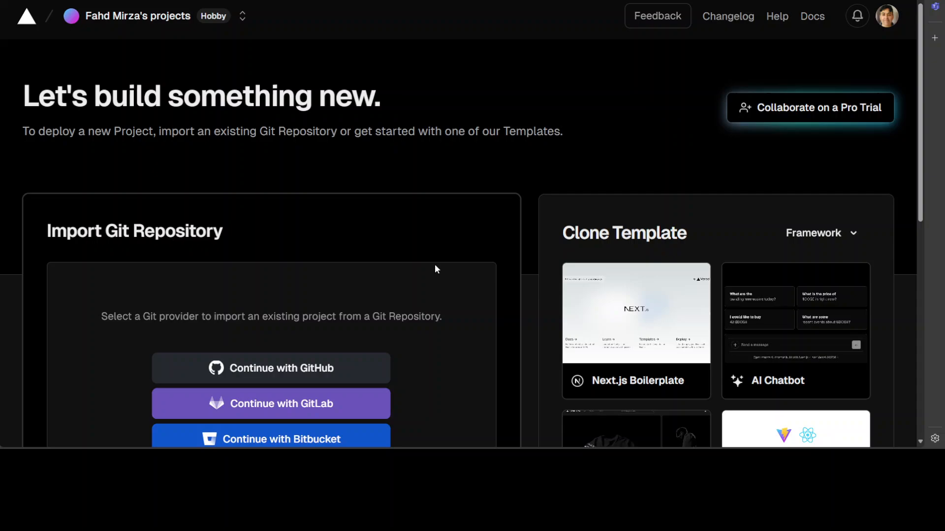
scroll("down", 3)
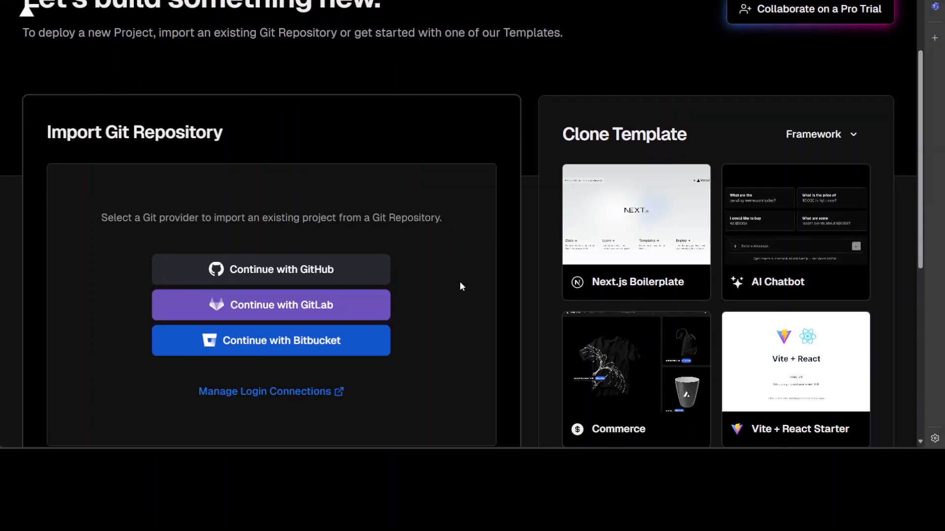
scroll("up", 3)
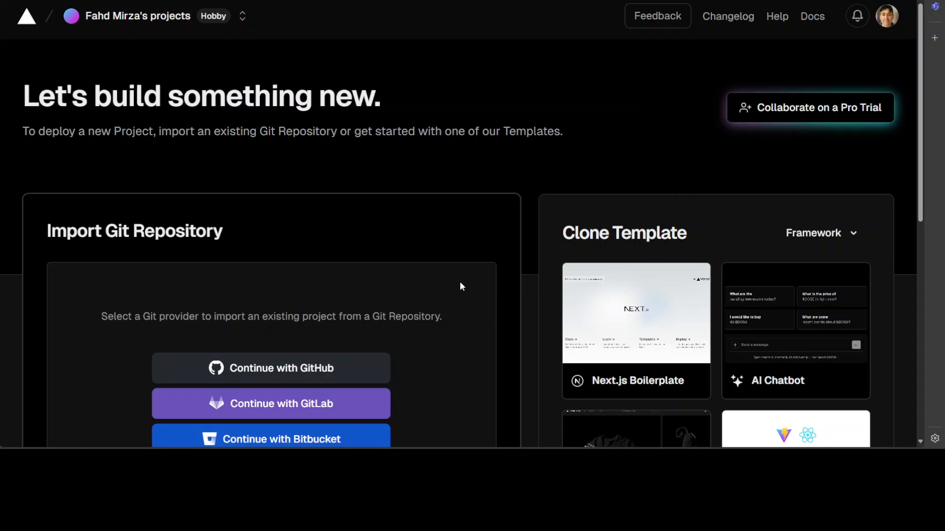
scroll("down", 3)
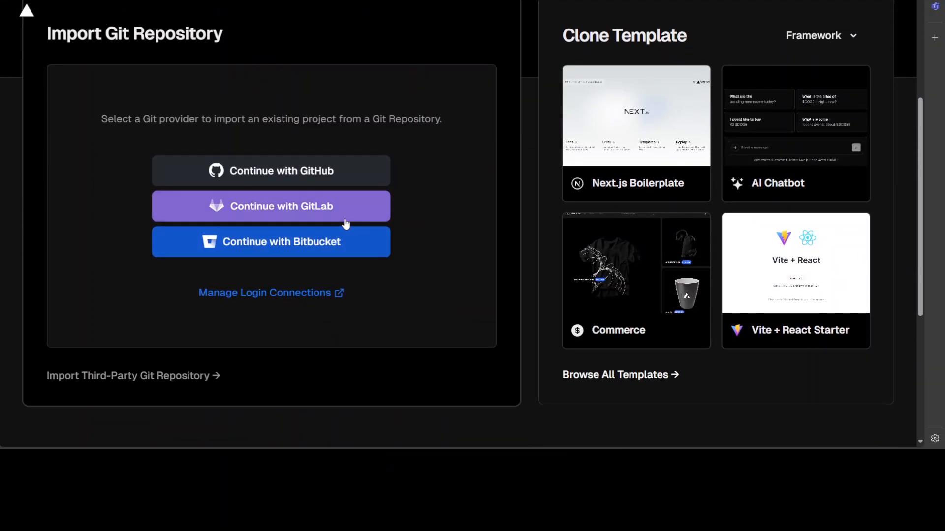
scroll("up", 3)
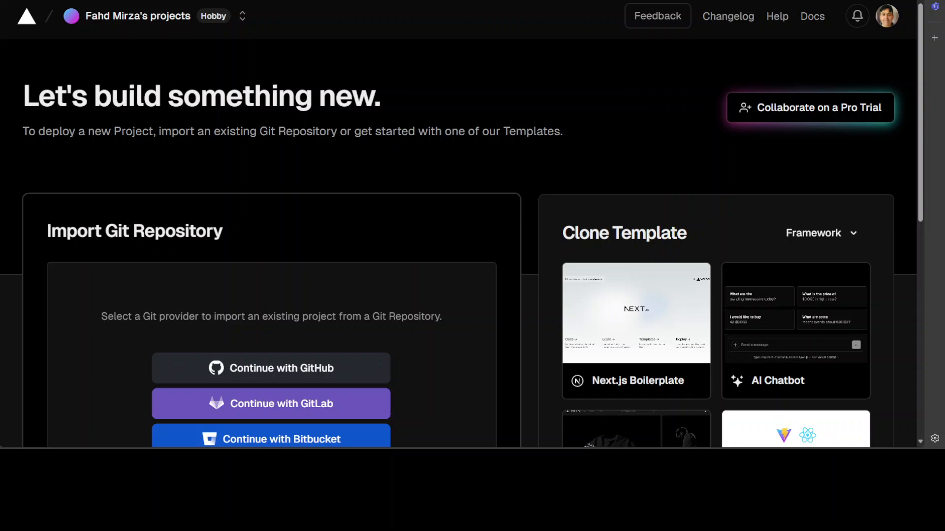
mouse_move(635, 312)
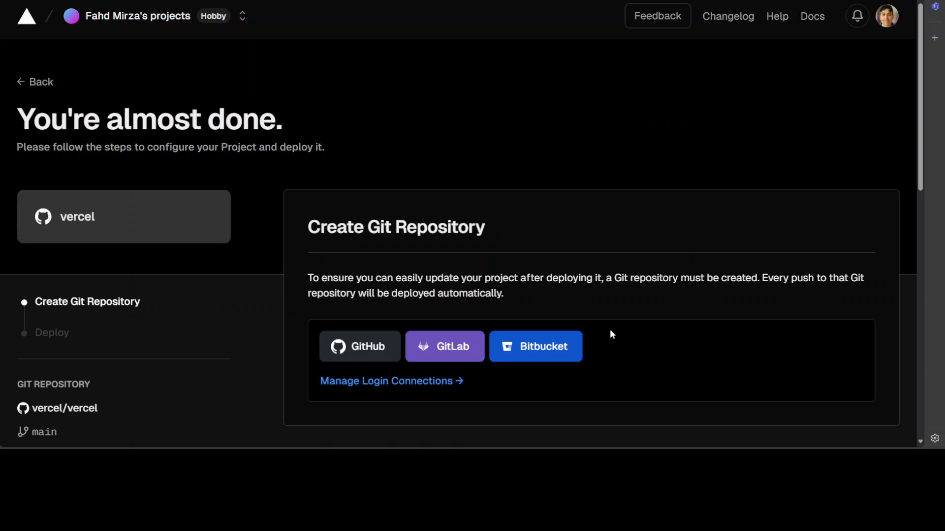
mouse_move(151, 314)
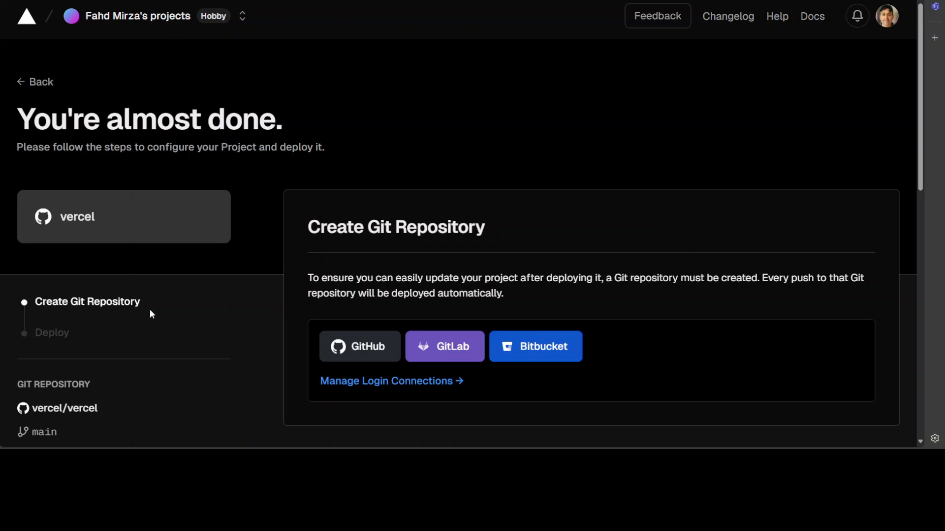
- Scroll the template setup page to review the Create Git Repository section
scroll("down", 3)
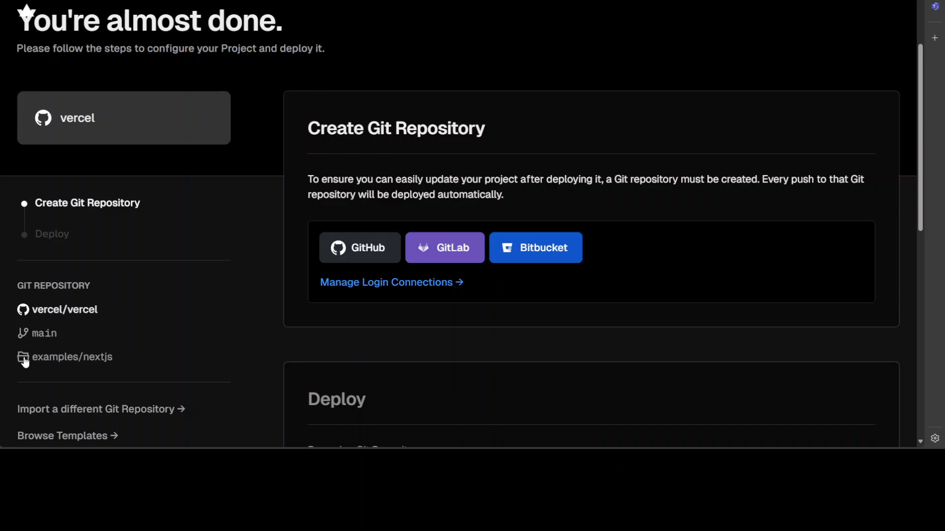
scroll("up", 3)
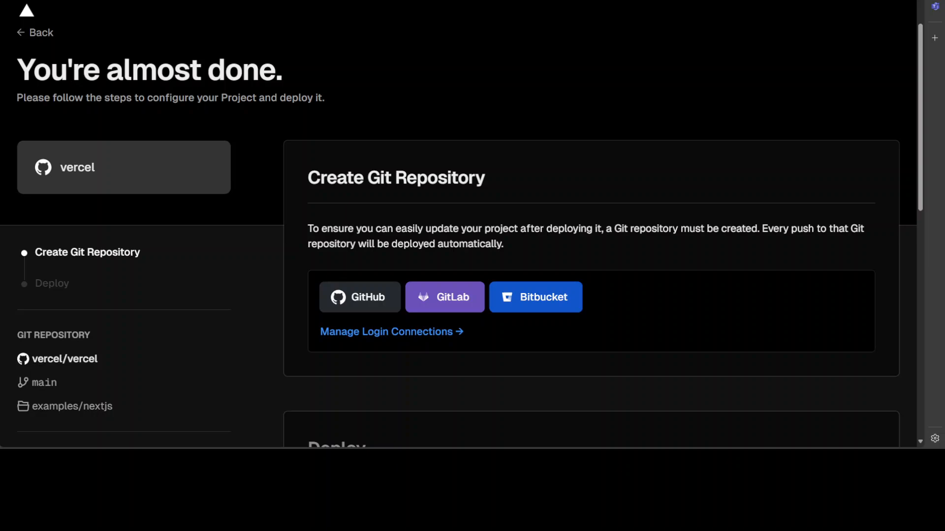
mouse_move(391, 331)
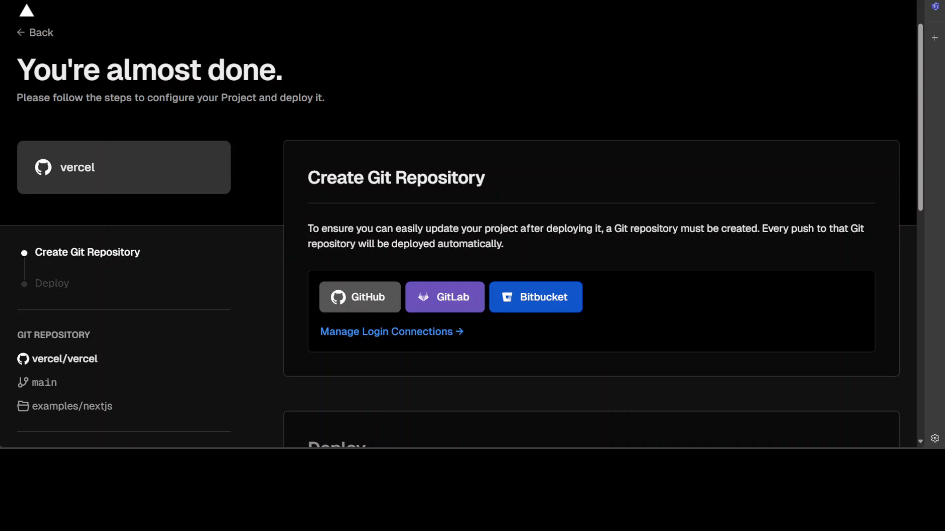
mouse_move(383, 291)
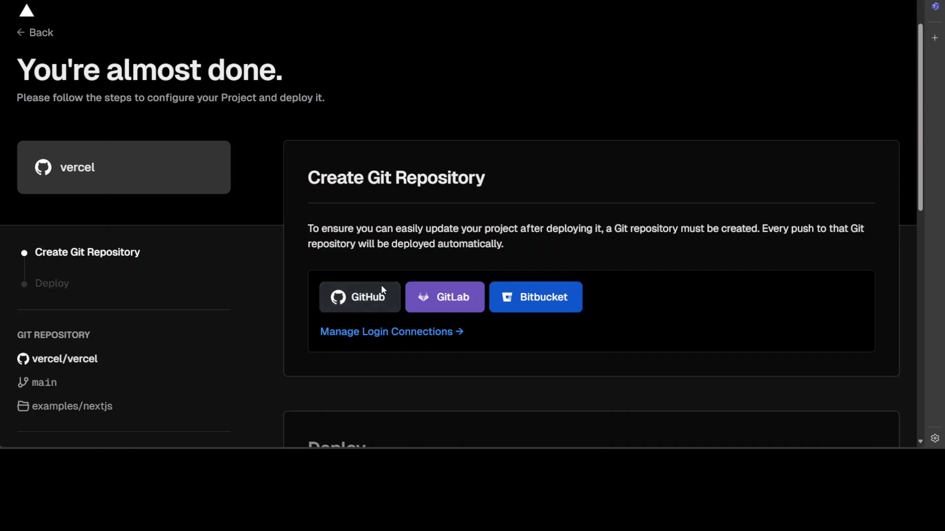
mouse_move(381, 292)
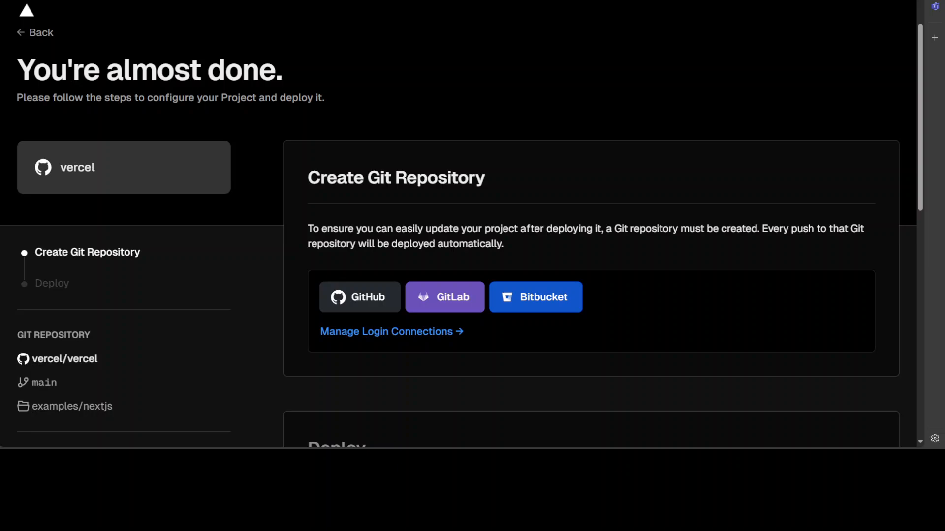
mouse_move(360, 297)
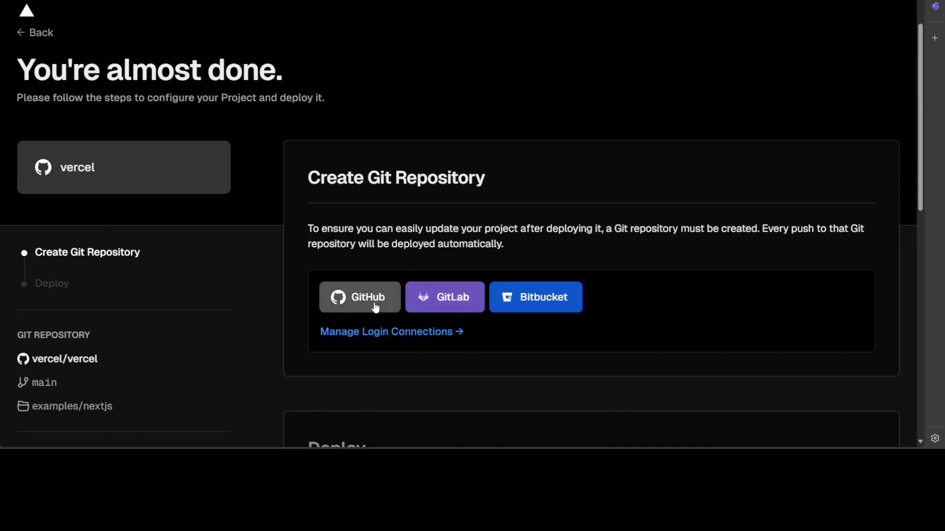
mouse_move(424, 327)
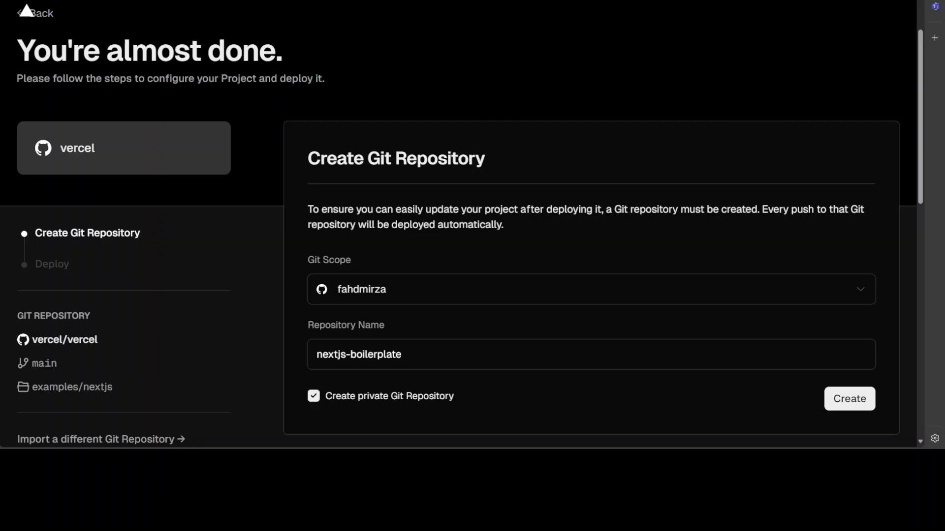
- Create the private nextjs-boilerplate GitHub repository and start the deployment
scroll("down", 3)
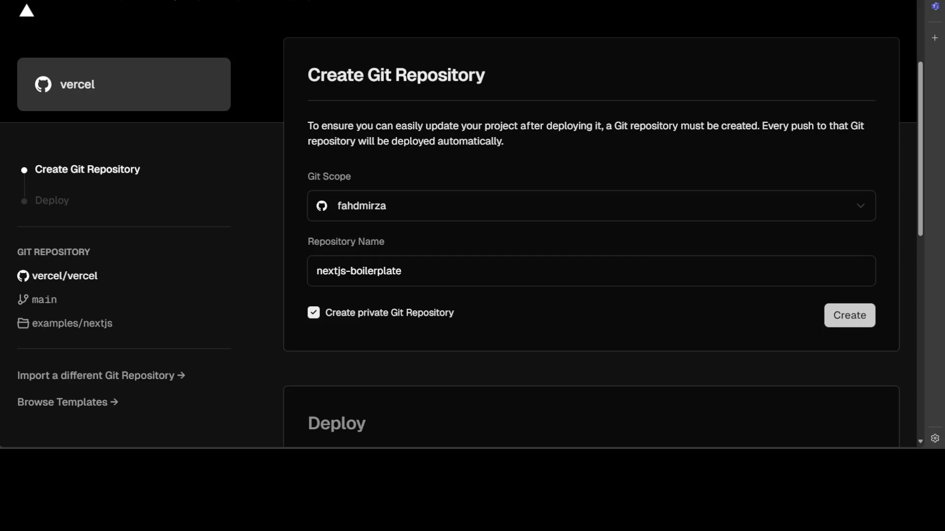
left_click(848, 314)
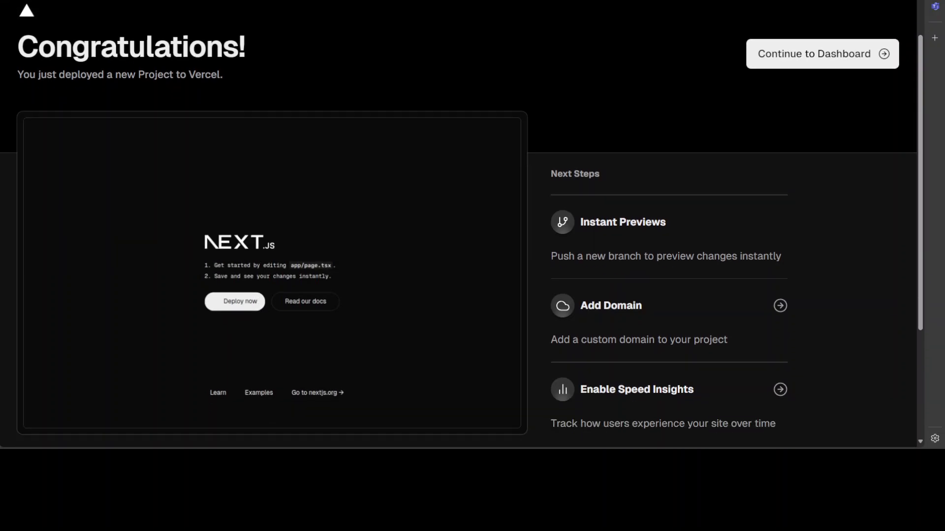
- Review the Congratulations page and continue to the nextjs-boilerplate project dashboard
scroll("down", 3)
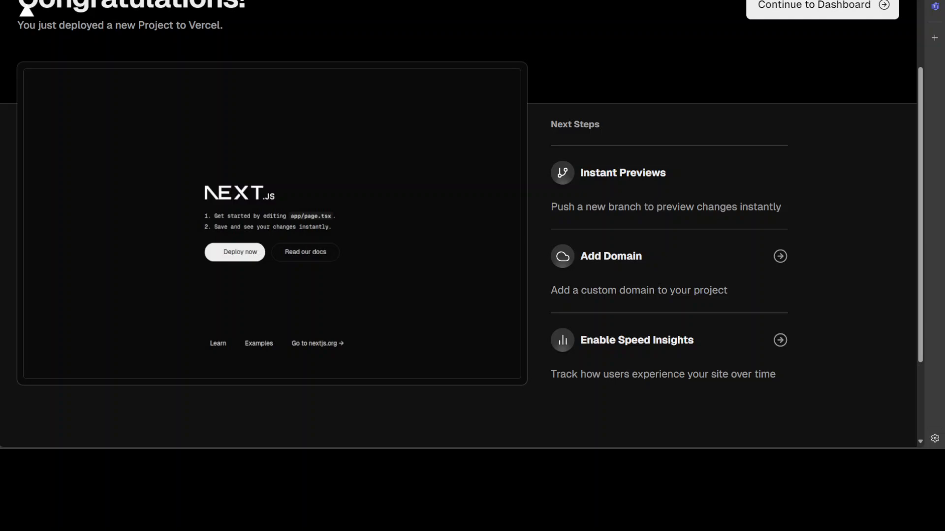
scroll("up", 3)
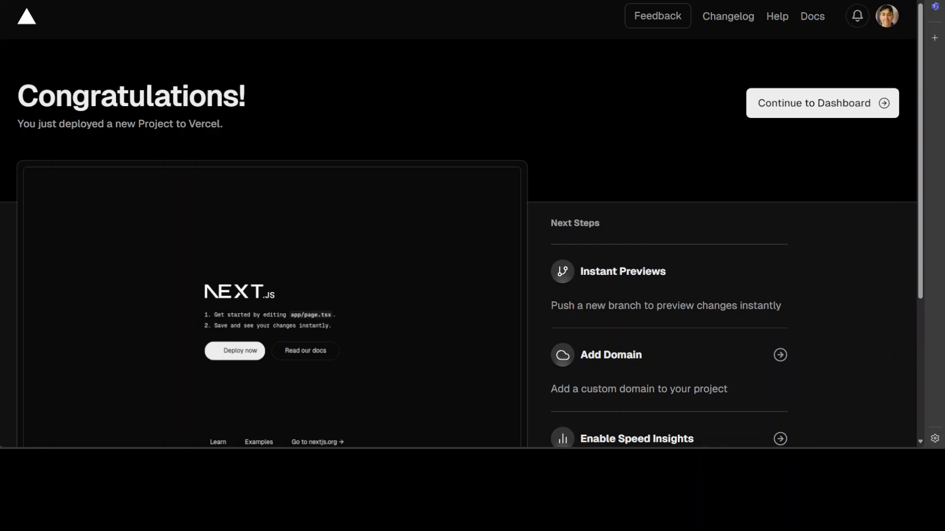
scroll("down", 3)
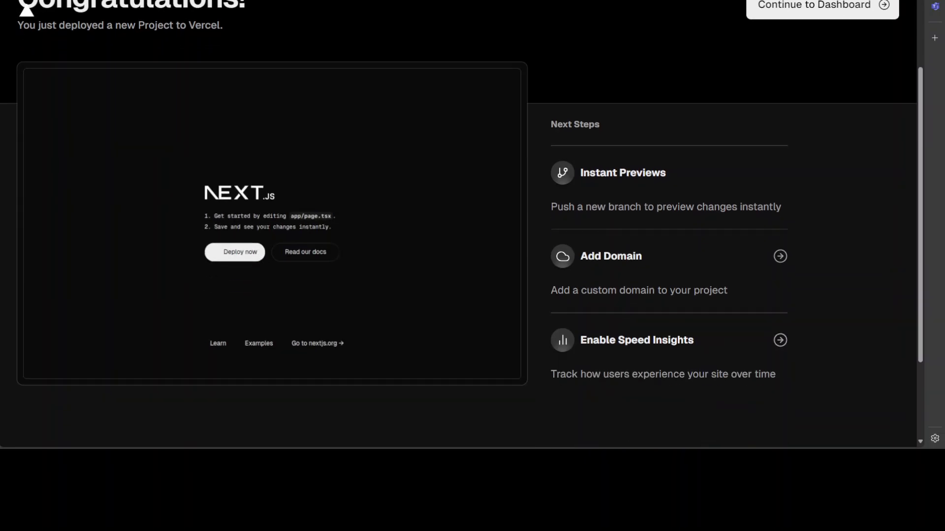
scroll("up", 3)
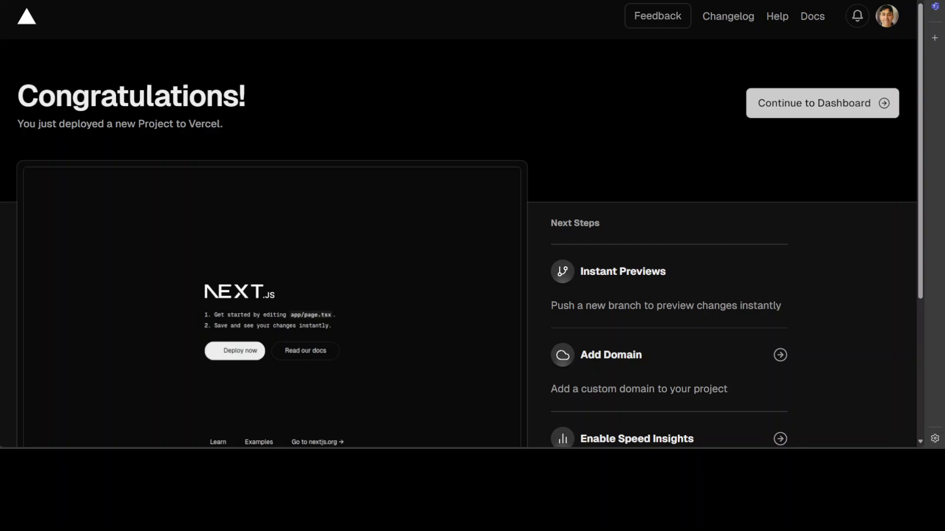
left_click(821, 103)
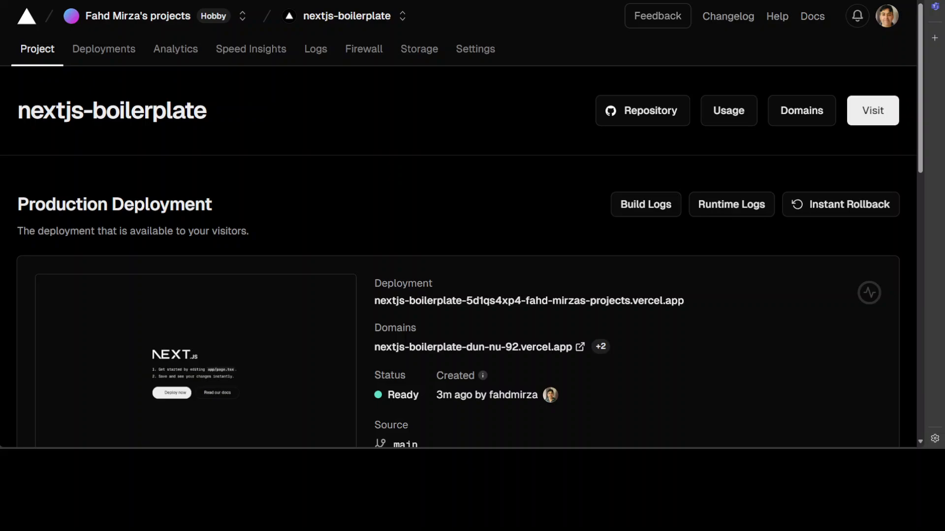
mouse_move(363, 49)
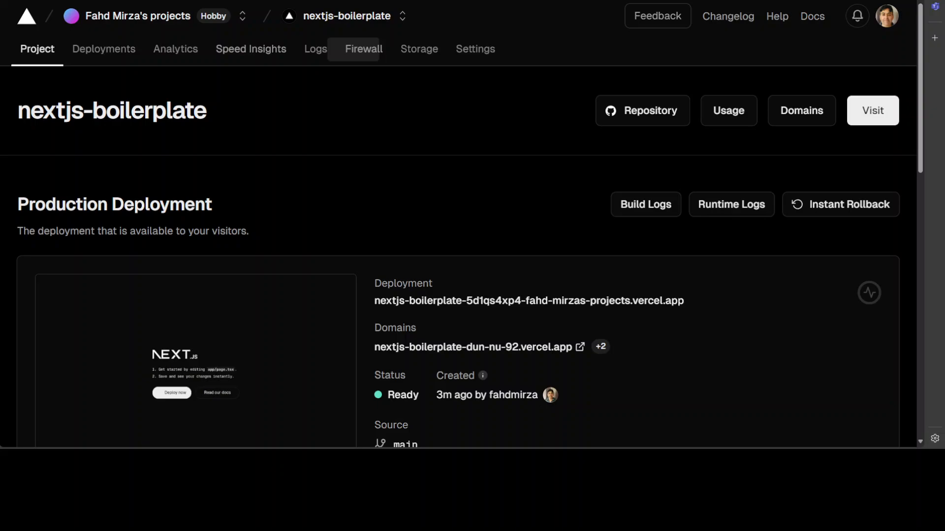
mouse_move(418, 49)
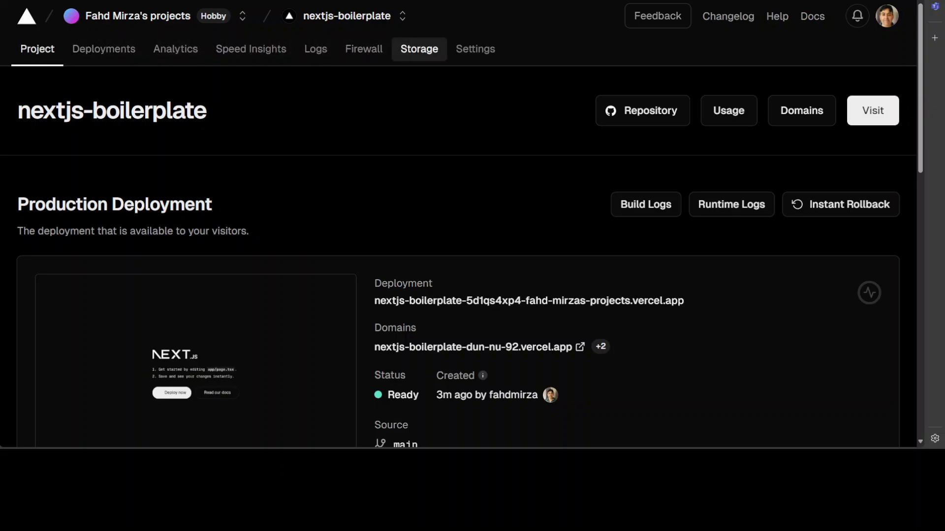
- From the project's Storage options, start creating a KV database
left_click(418, 49)
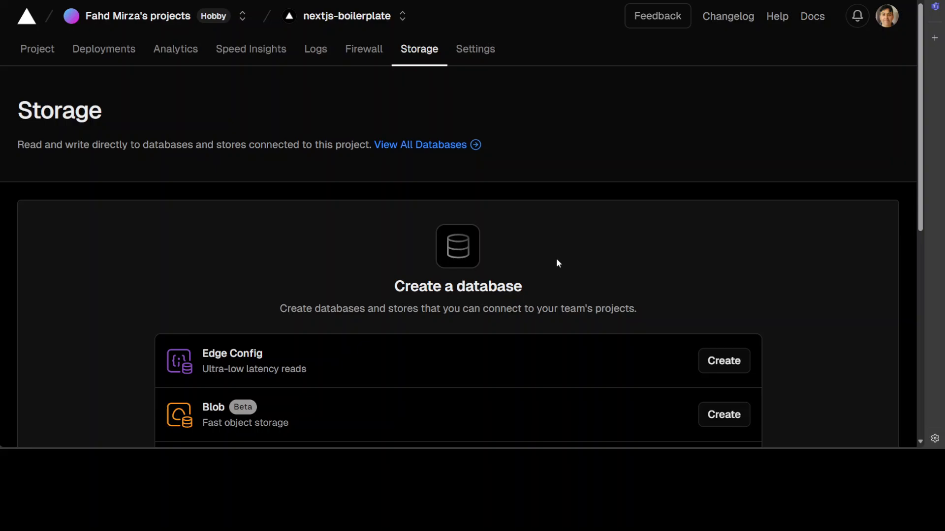
scroll("down", 3)
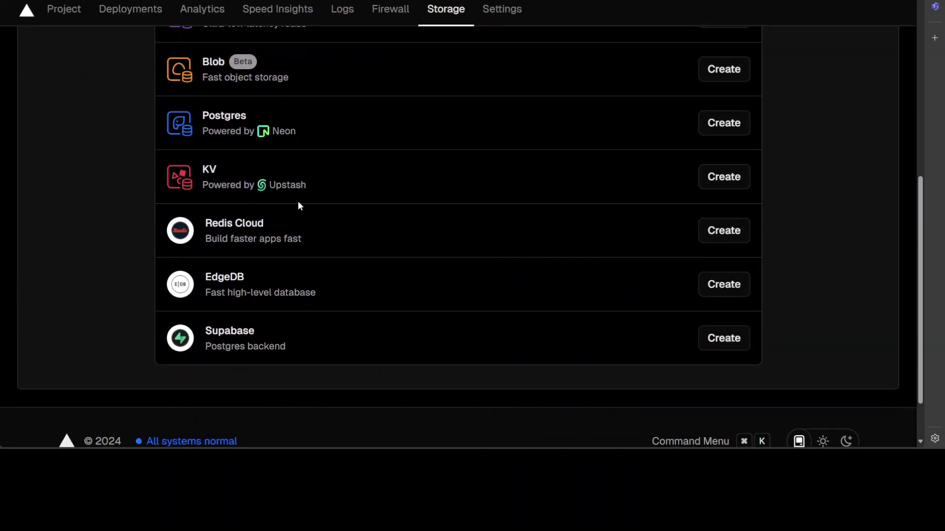
mouse_move(711, 187)
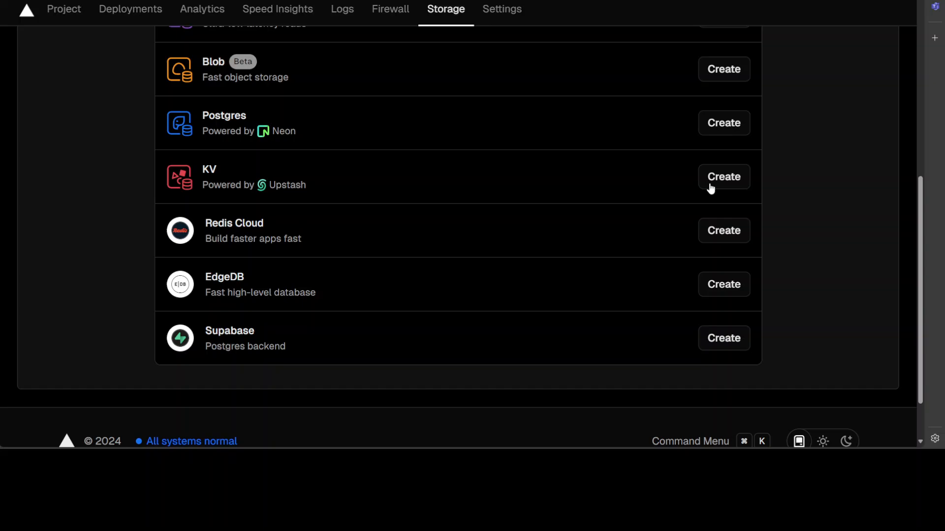
left_click(722, 177)
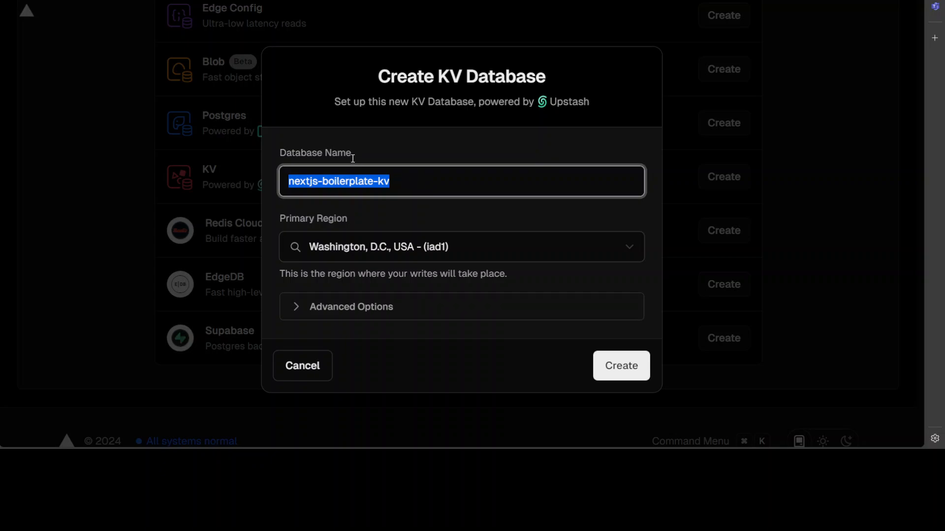
mouse_move(524, 250)
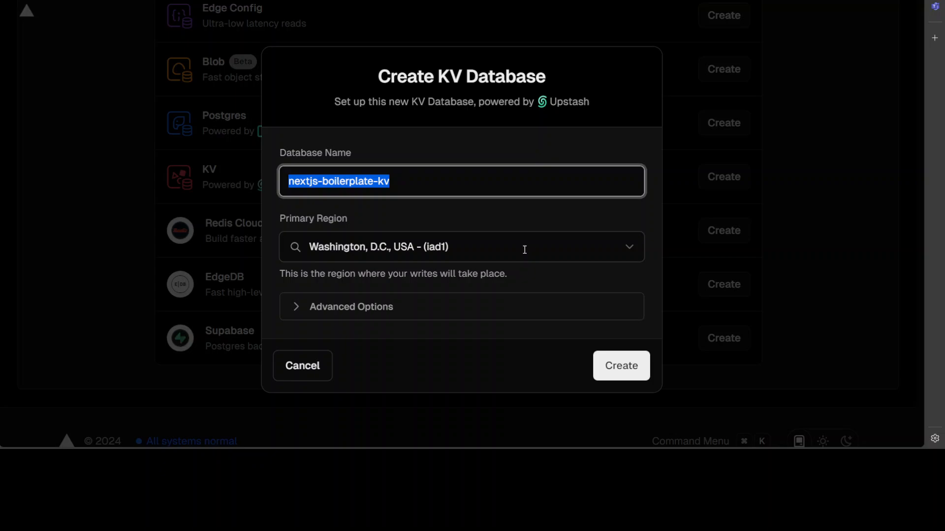
mouse_move(572, 247)
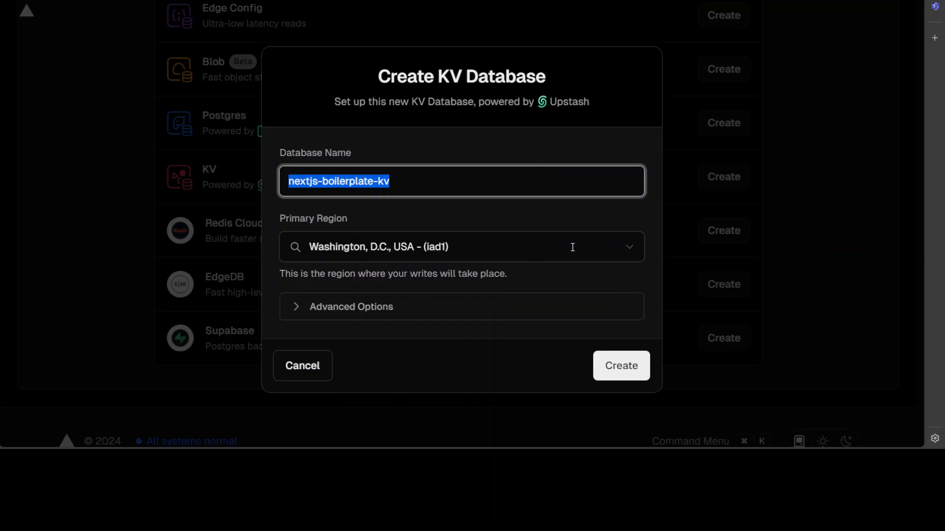
- Check the Advanced Options, then create nextjs-boilerplate-kv in the iad1 Washington, D.C. region
left_click(351, 307)
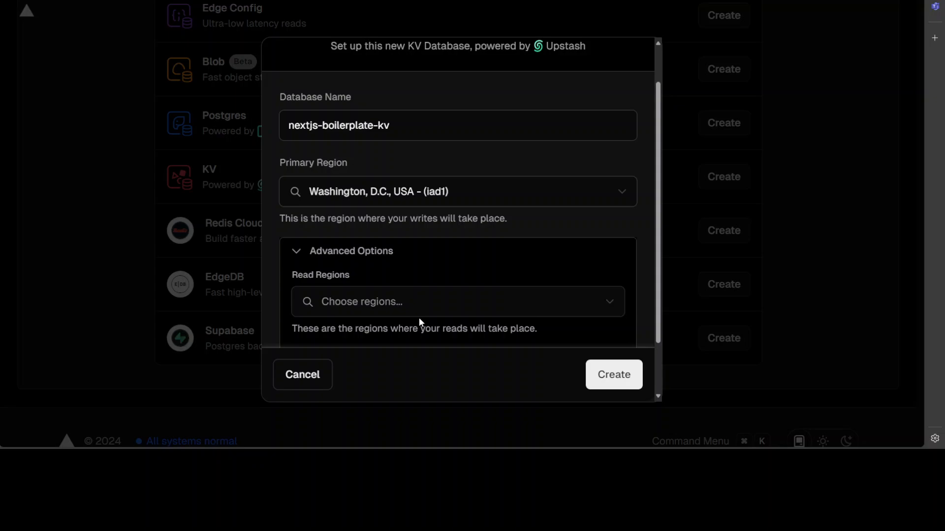
scroll("down", 3)
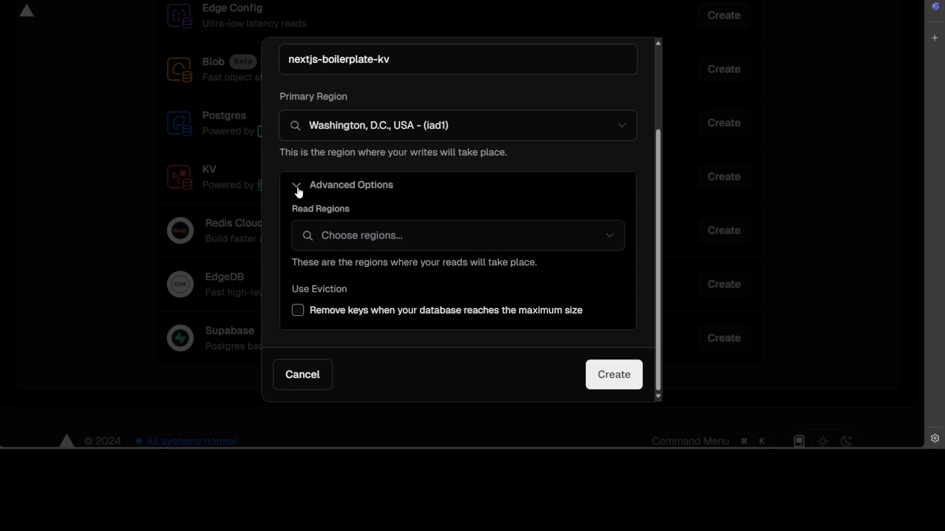
left_click(613, 366)
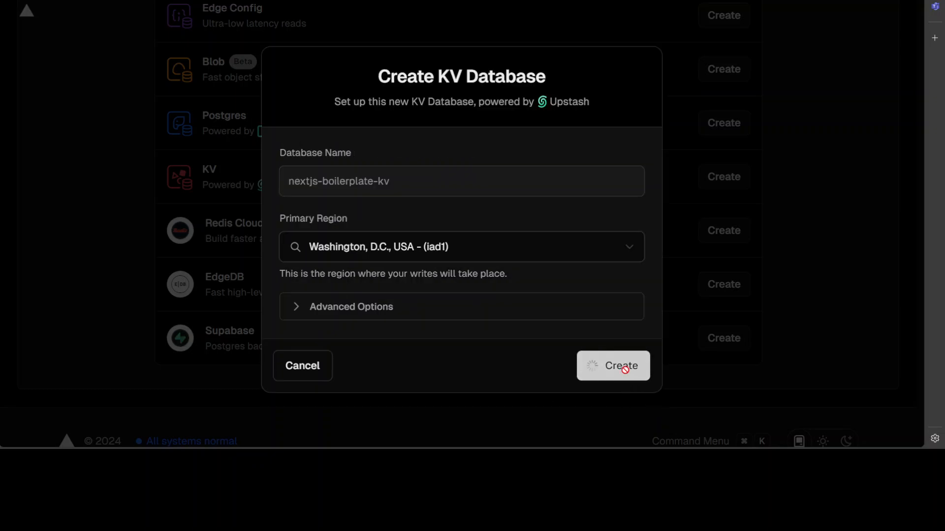
left_click(613, 366)
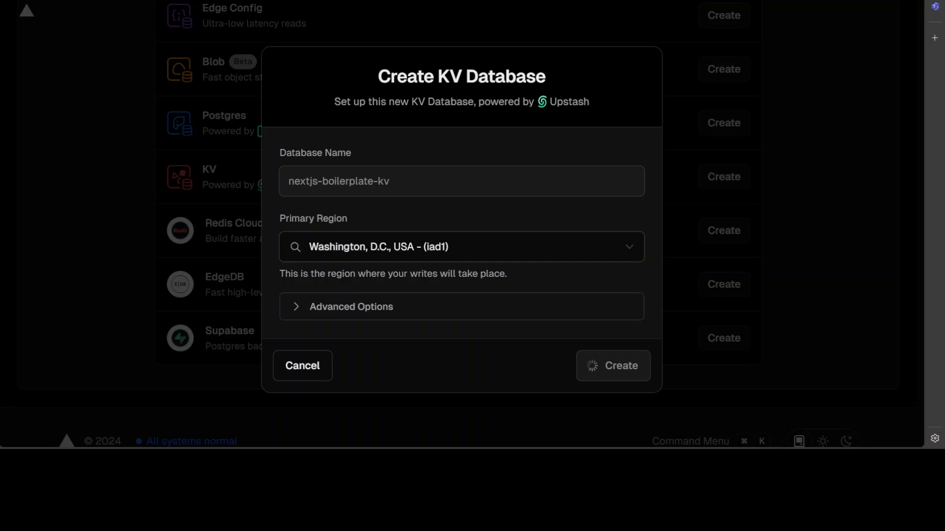
left_click(612, 365)
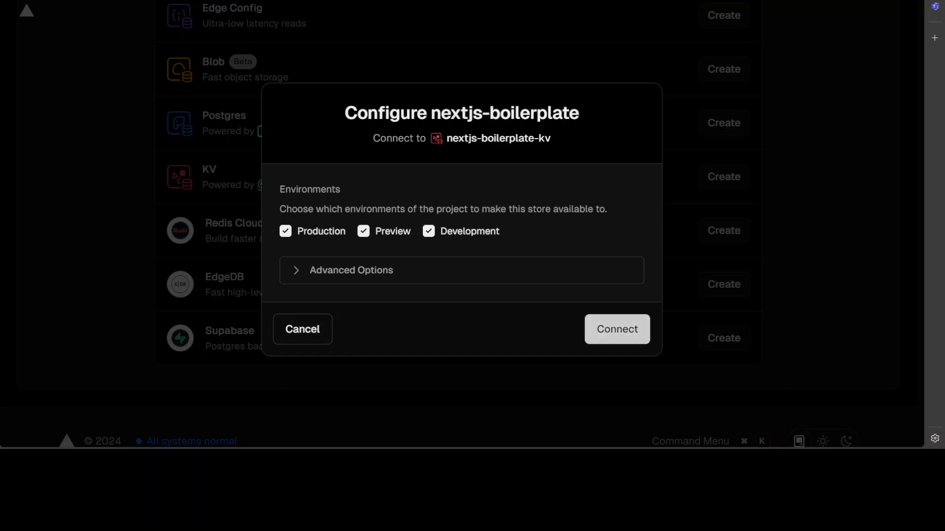
- Connect nextjs-boilerplate to the KV store for all three environments and dismiss the toast
left_click(616, 329)
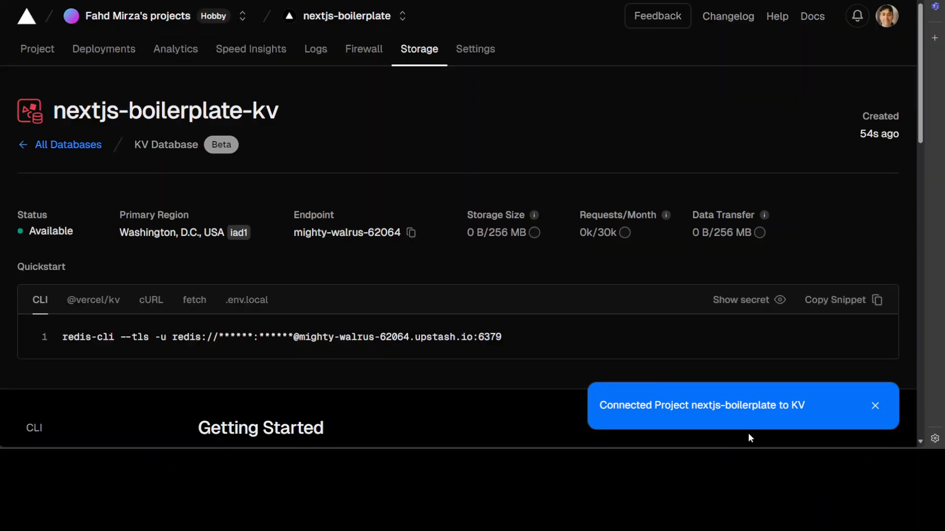
mouse_move(826, 418)
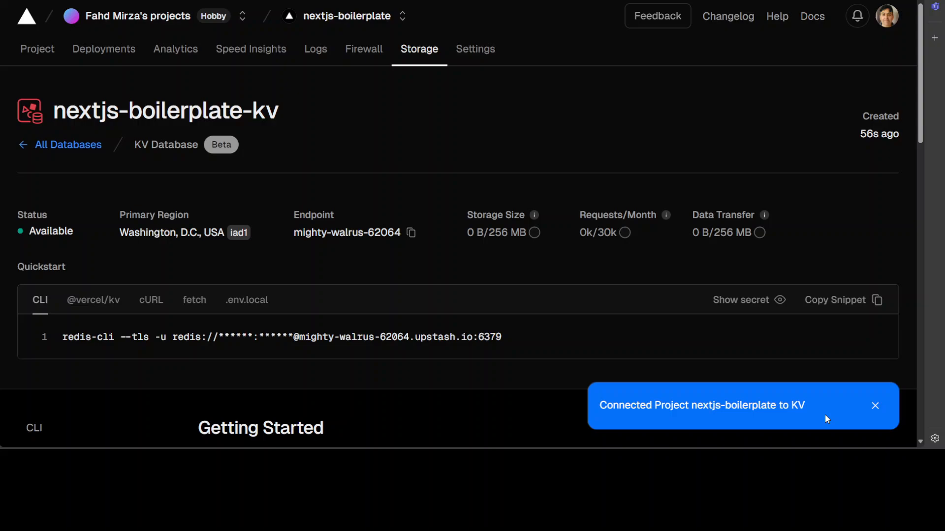
mouse_move(822, 416)
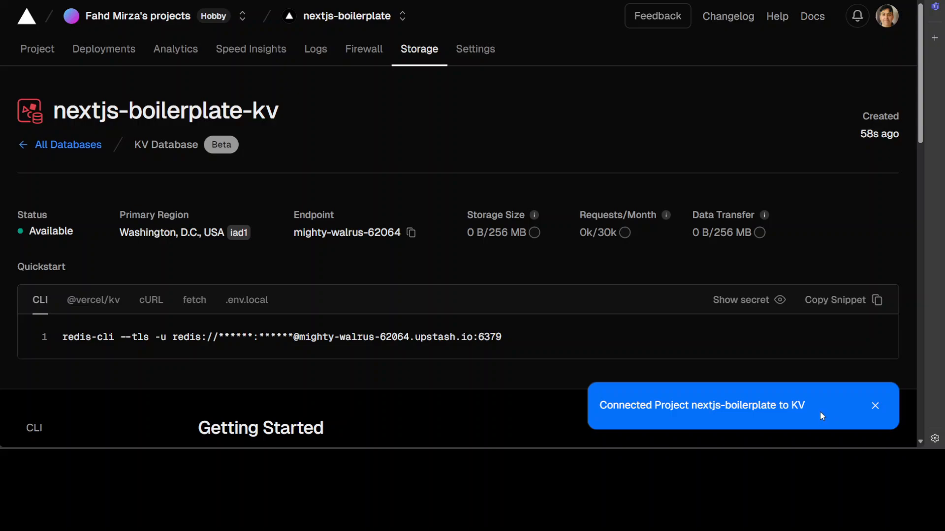
mouse_move(222, 353)
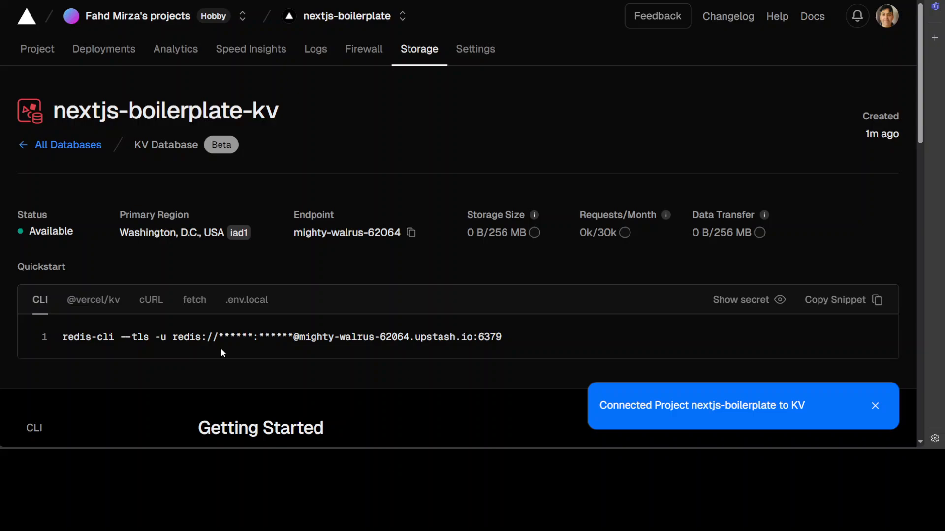
scroll("down", 3)
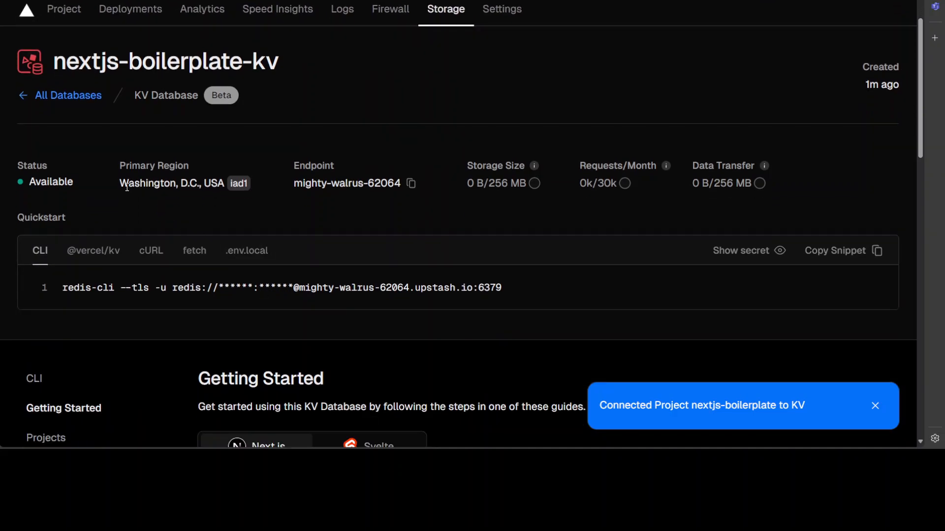
left_click(875, 406)
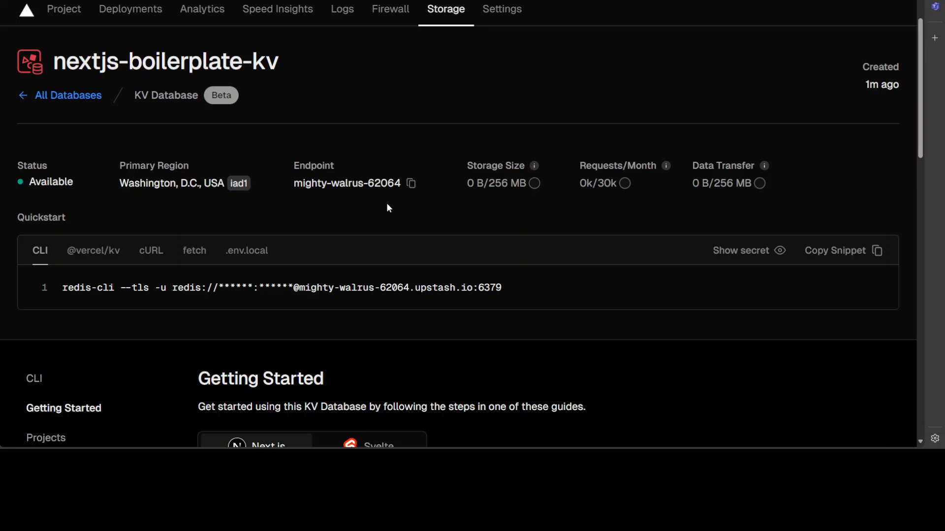
mouse_move(571, 193)
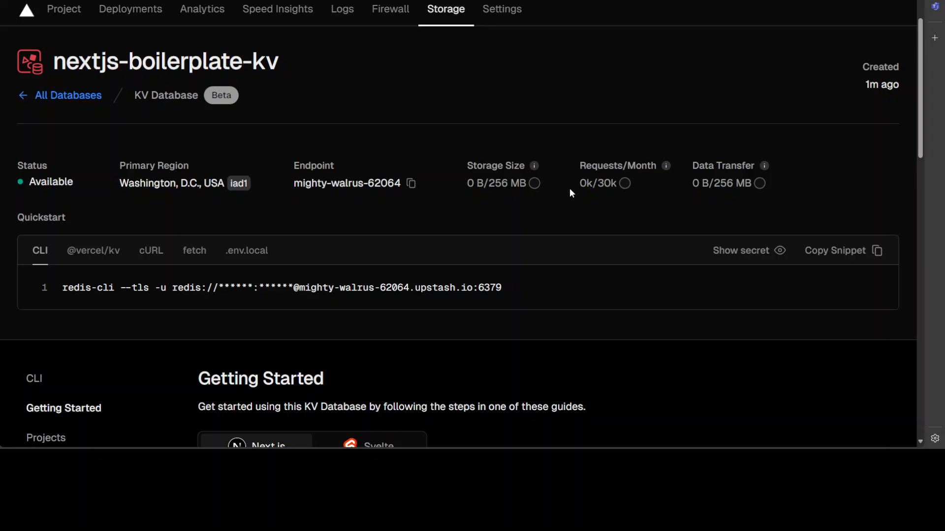
mouse_move(535, 197)
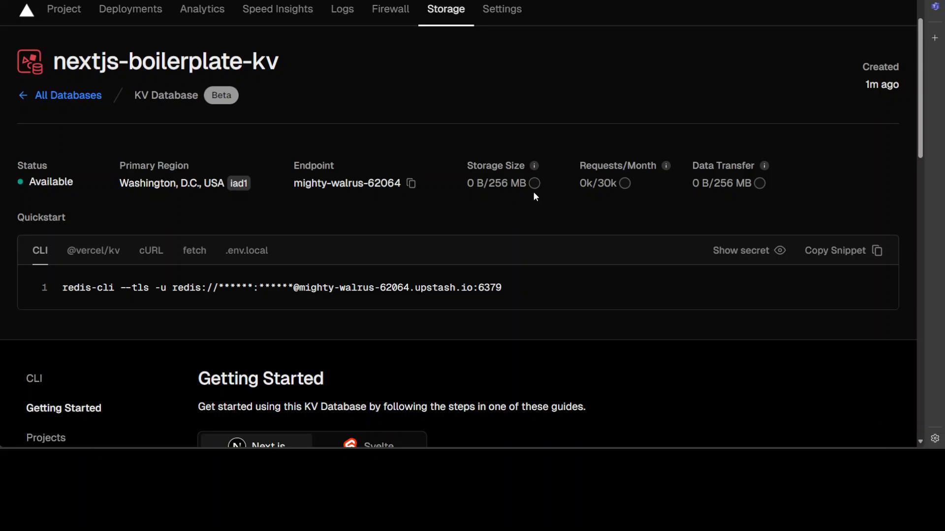
mouse_move(623, 196)
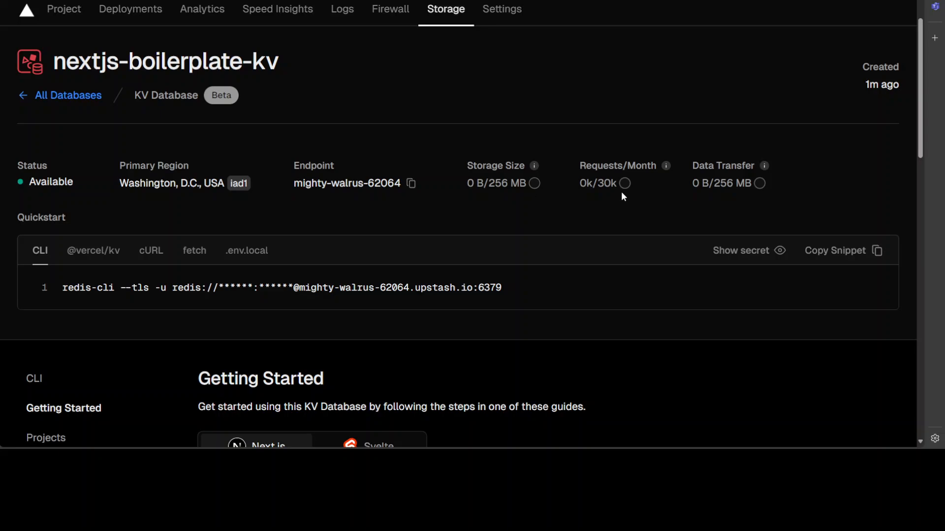
mouse_move(59, 296)
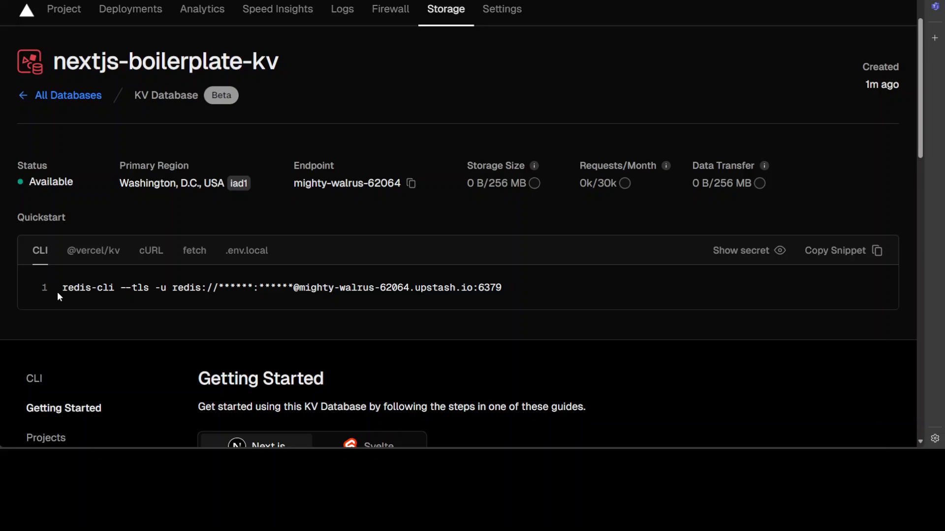
scroll("down", 3)
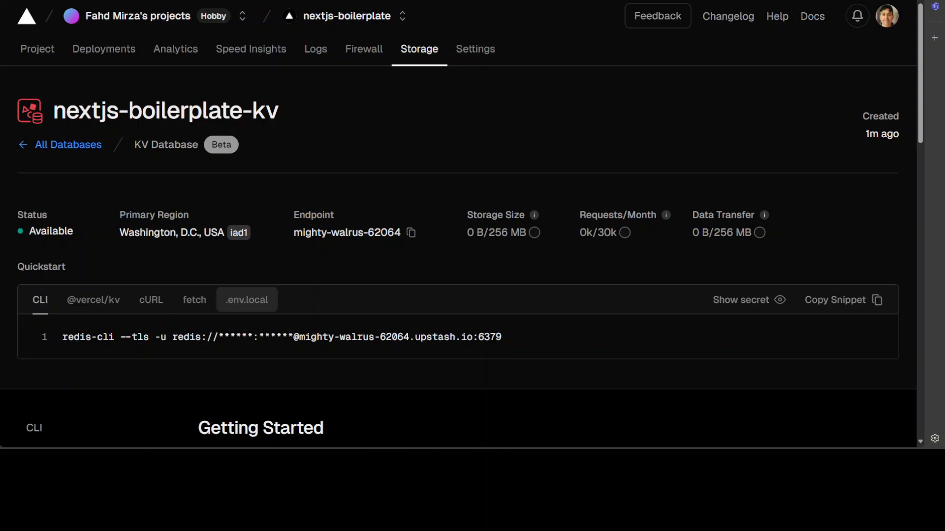
mouse_move(249, 304)
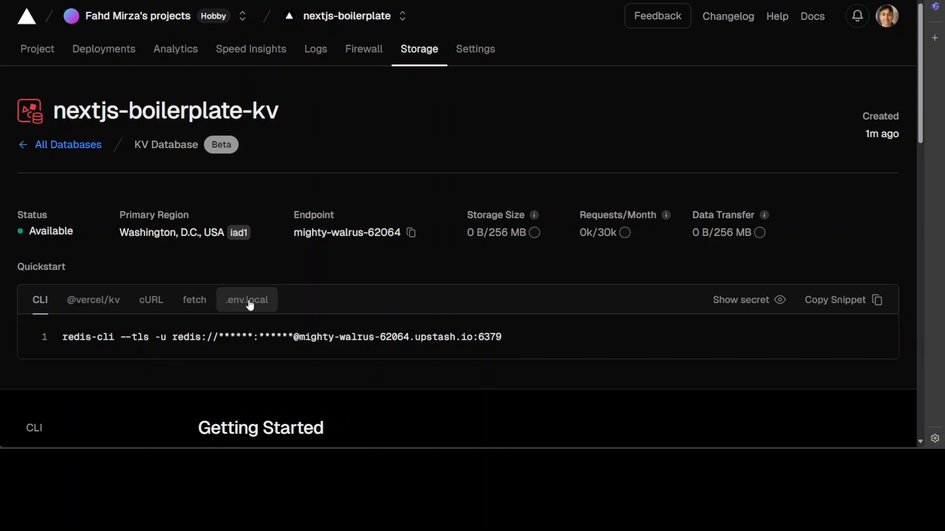
- Show the KV quickstart as .env.local variables with KV_URL and REST API tokens
left_click(246, 299)
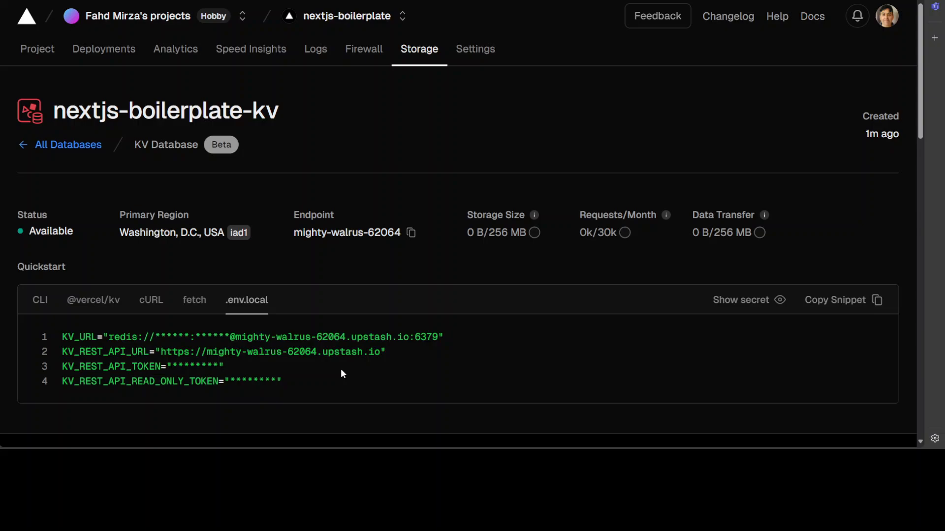
mouse_move(81, 352)
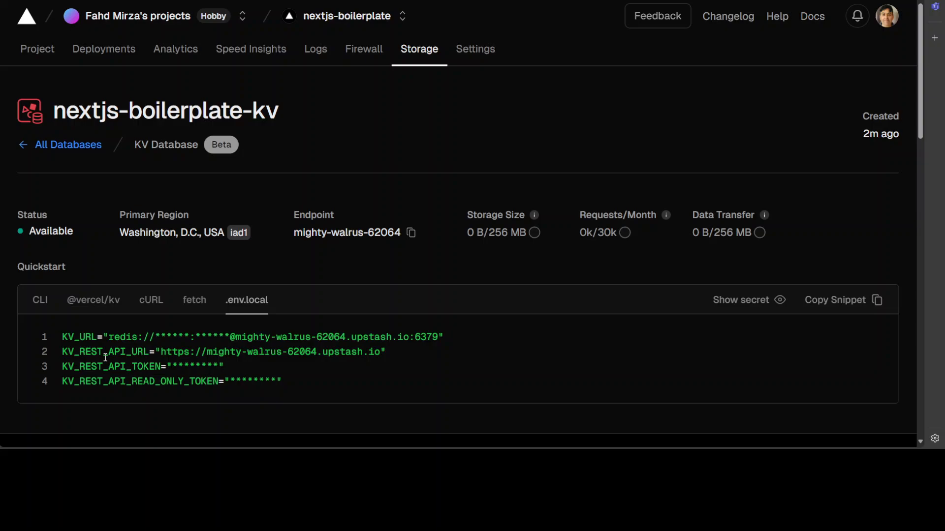
mouse_move(549, 344)
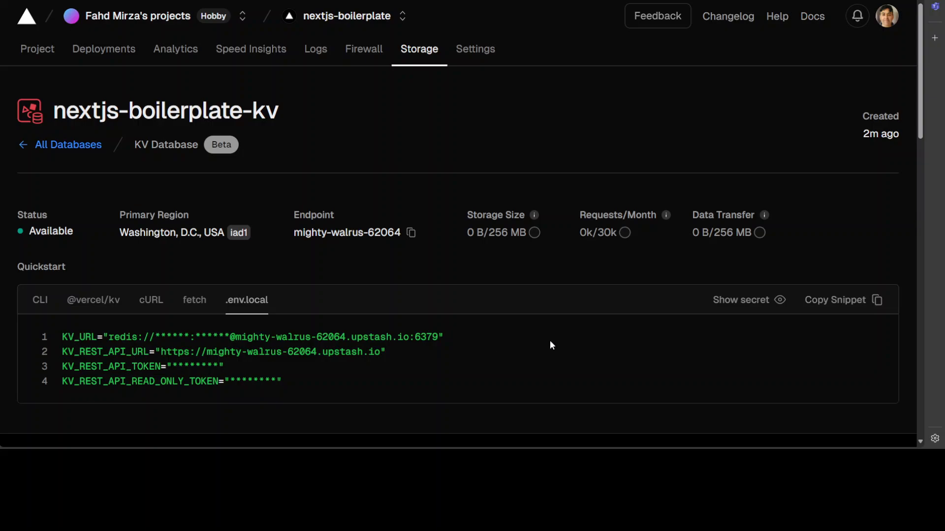
mouse_move(741, 320)
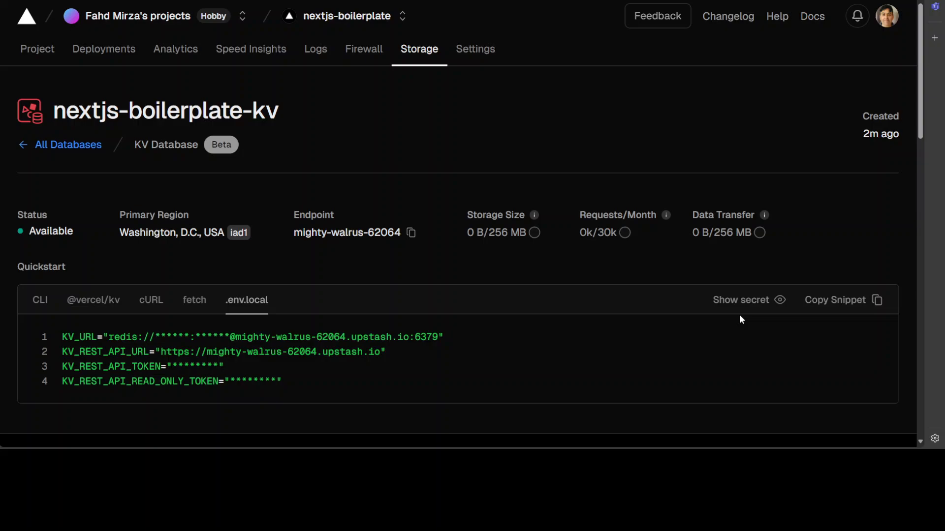
mouse_move(846, 342)
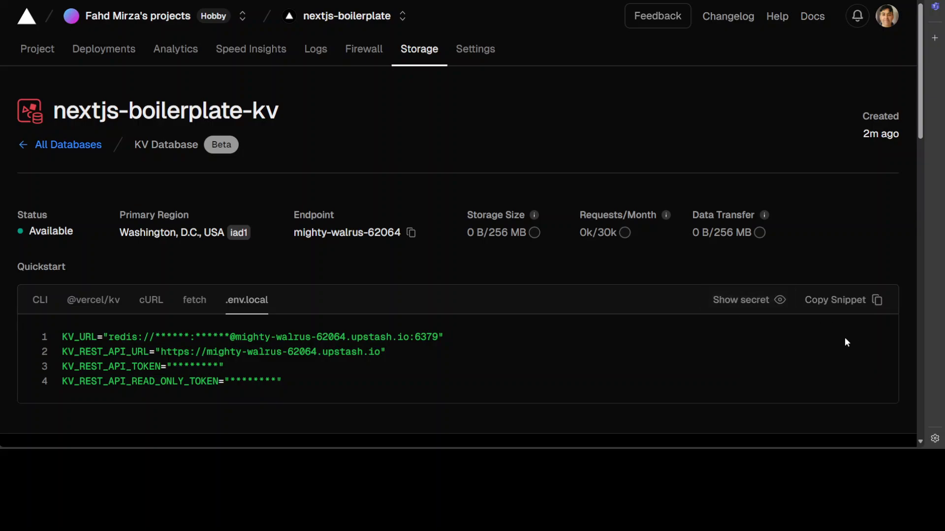
mouse_move(815, 347)
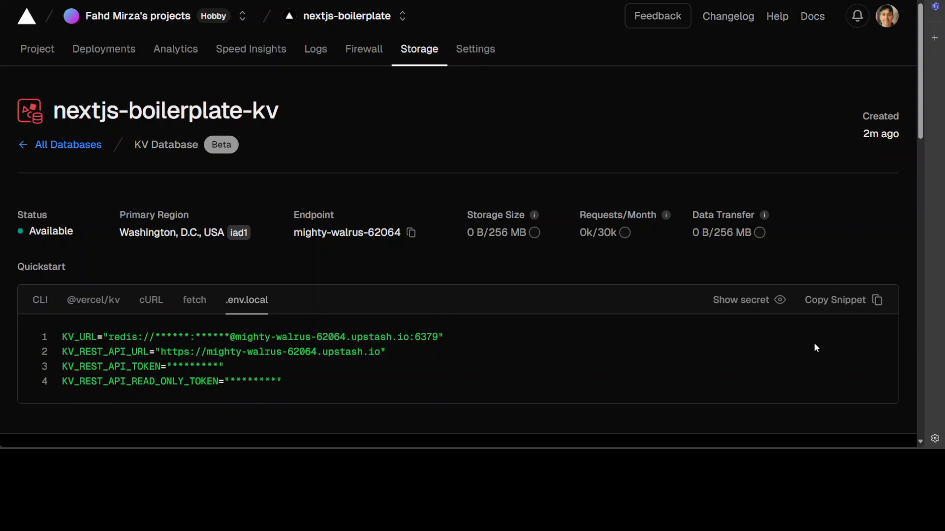
mouse_move(767, 353)
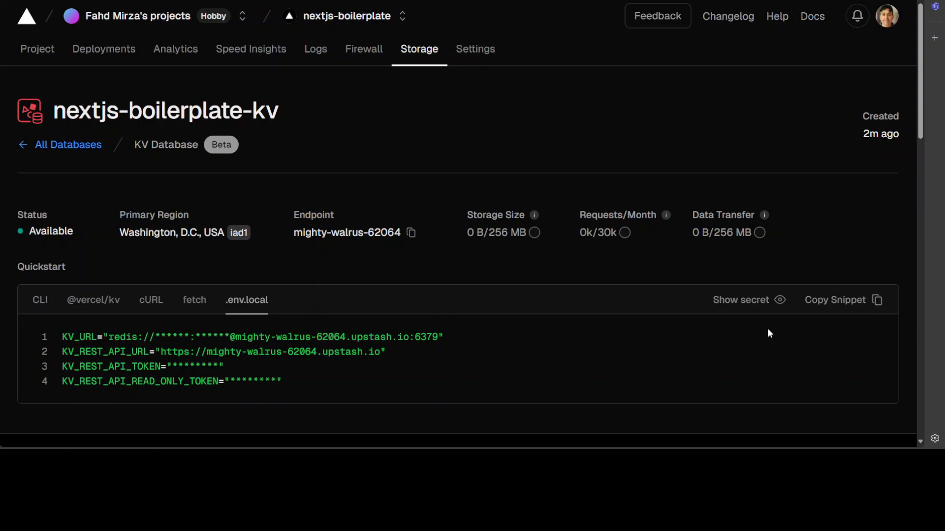
mouse_move(777, 332)
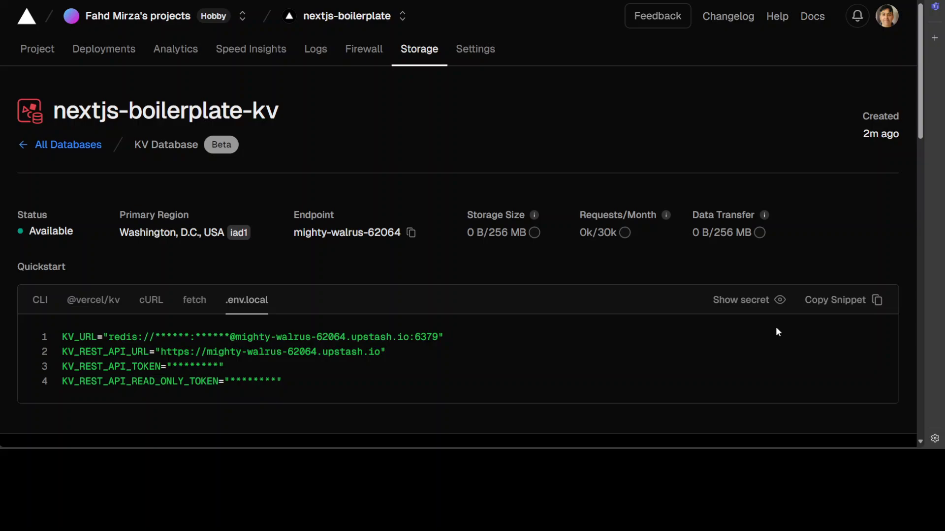
mouse_move(761, 336)
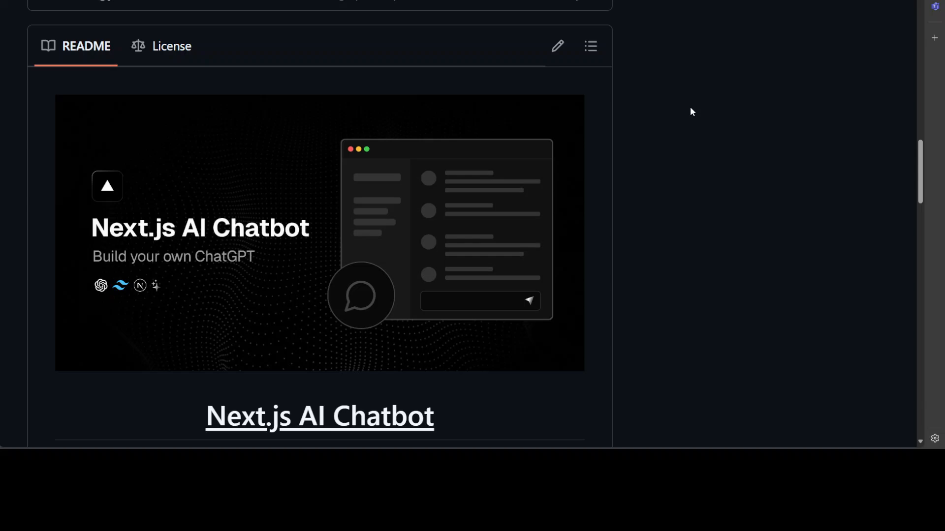
mouse_move(691, 100)
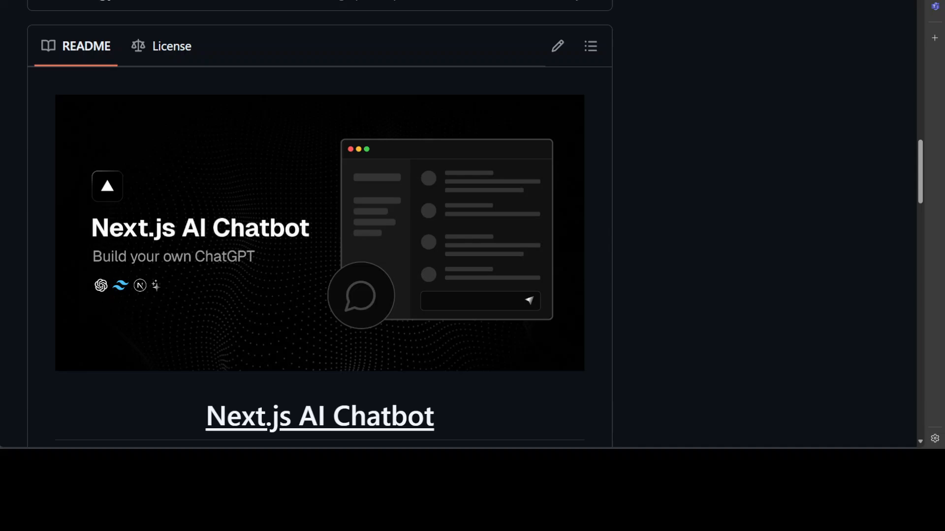
mouse_move(566, 196)
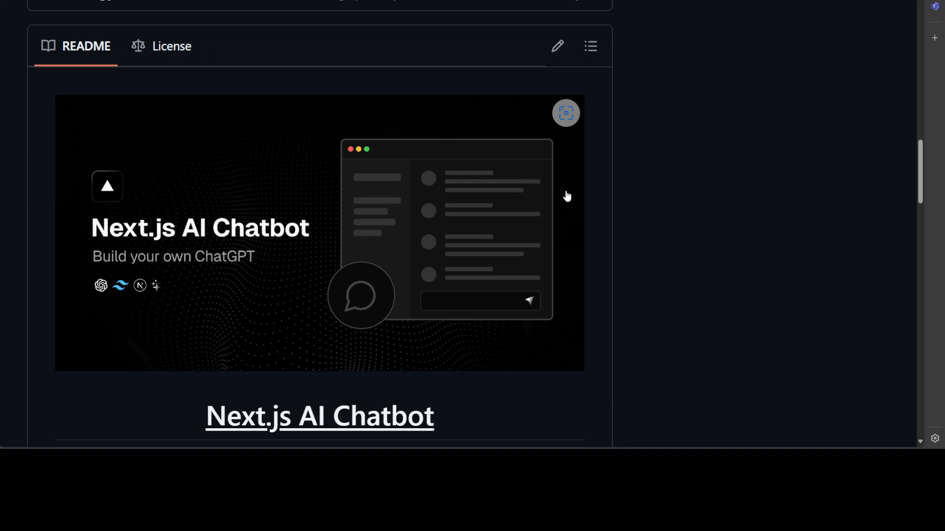
mouse_move(807, 260)
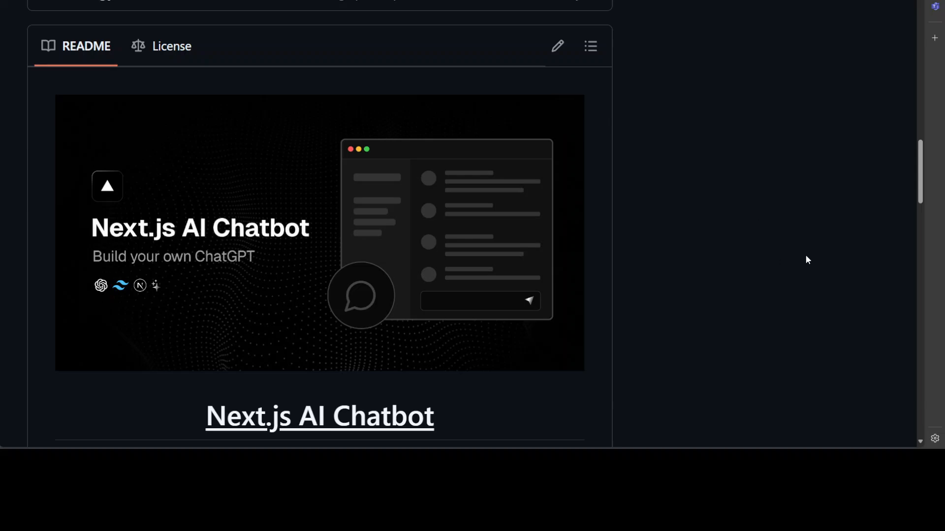
mouse_move(805, 258)
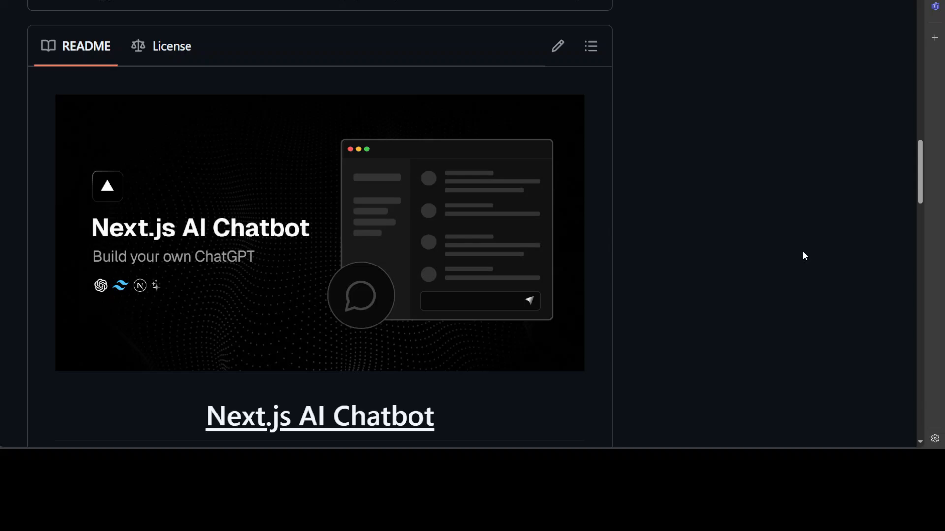
mouse_move(772, 260)
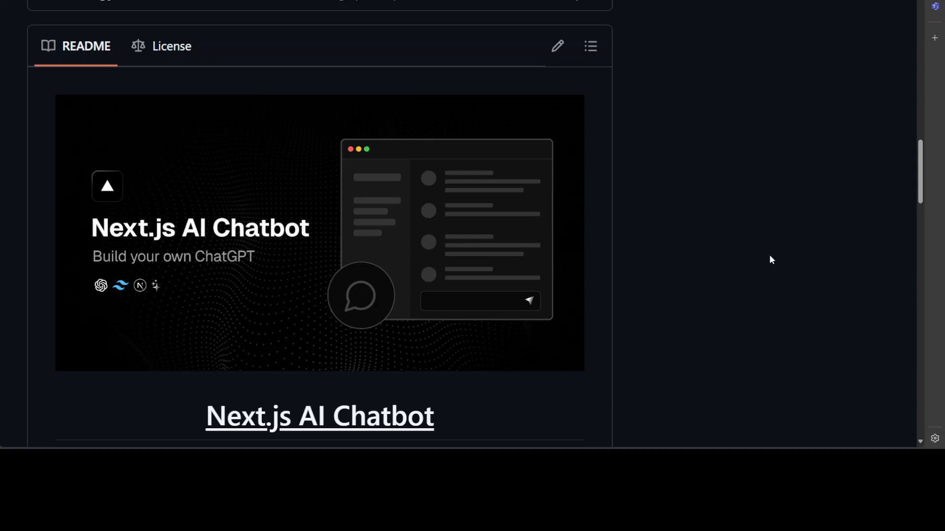
mouse_move(441, 408)
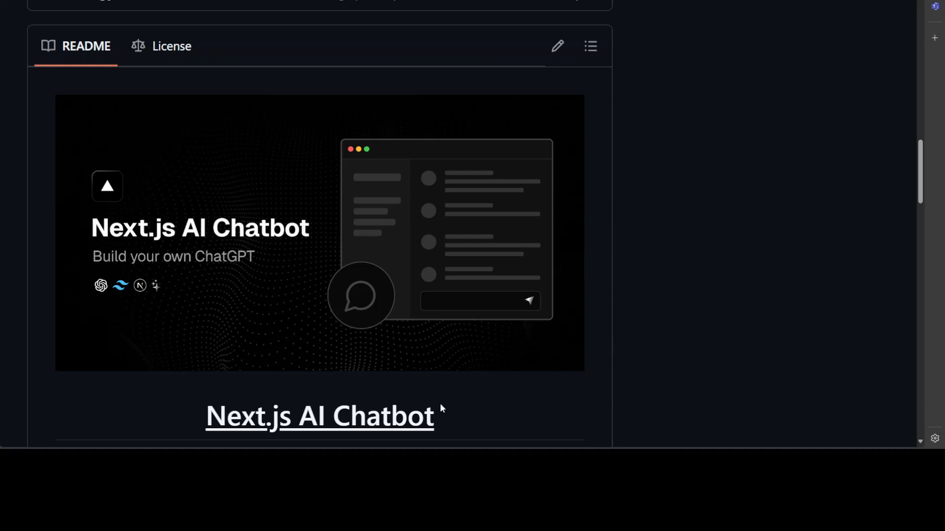
mouse_move(414, 398)
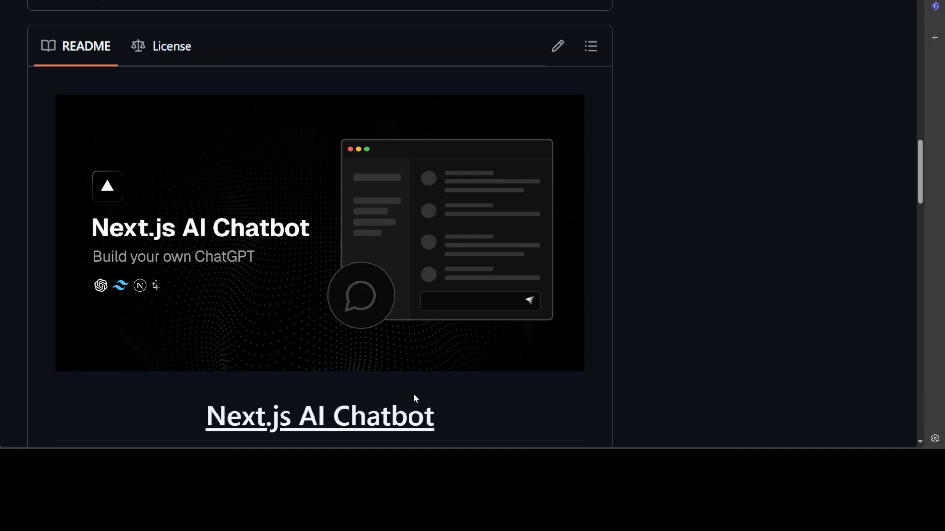
mouse_move(512, 179)
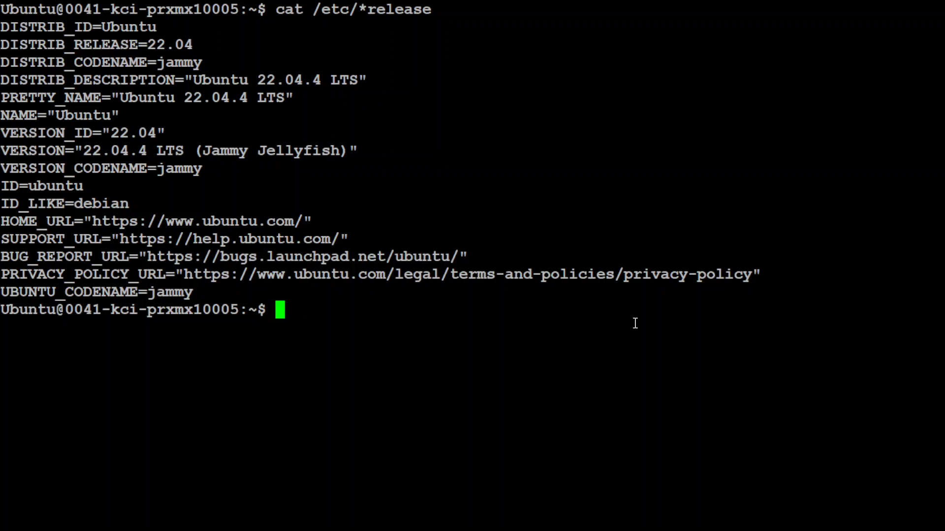
- Run nvidia-smi to check the machine's GPU status
type("nvidia-smi")
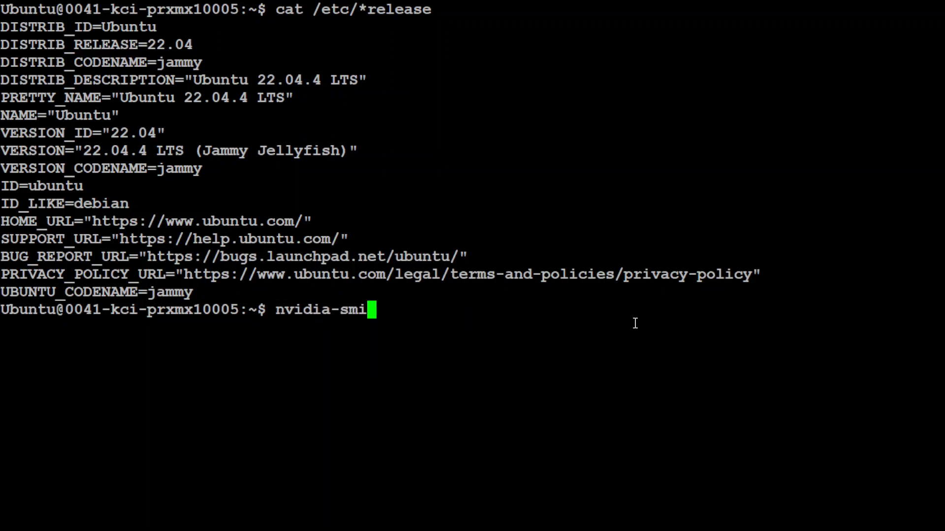
key("Return")
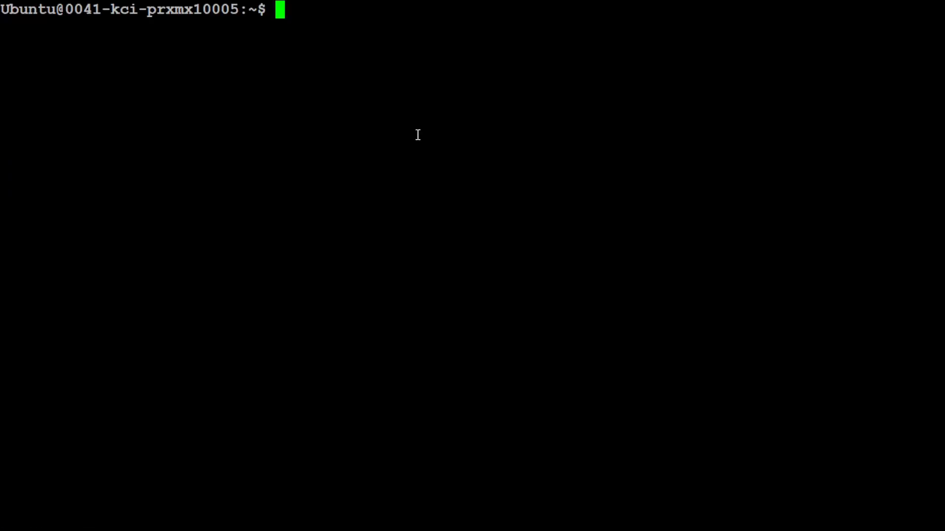
- Create and activate the Python 3.11 conda environment mx, then clone ai-chatbot-v2 and enter it
type("conda create -n mx python=3.11 -y && conda activate mx")
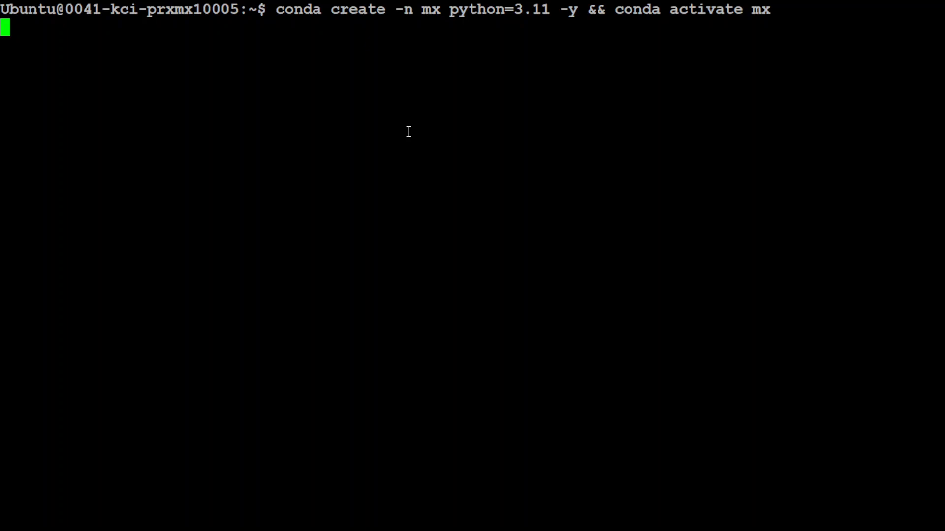
key("Return")
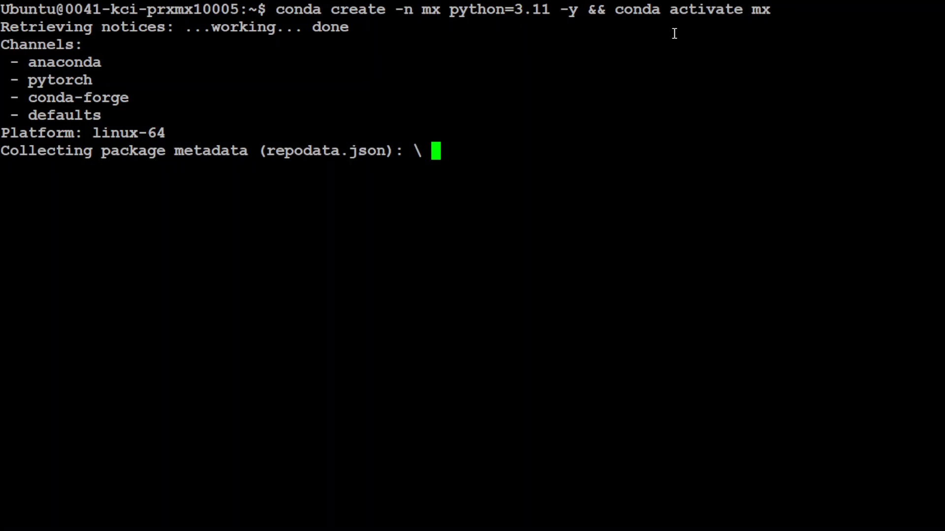
mouse_move(164, 284)
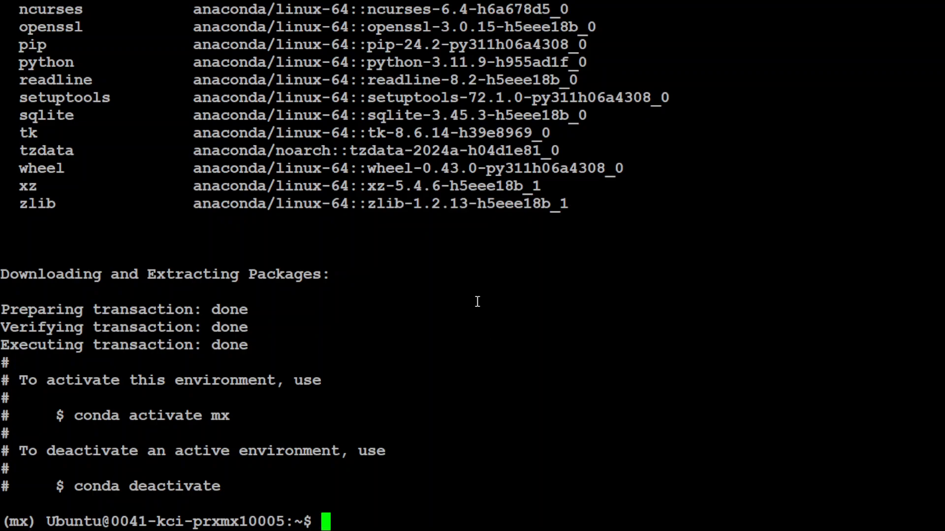
type("git clone https://github.com/AI-Magicx/ai-chatbot-v2.git && cd ai-chatbot-v2")
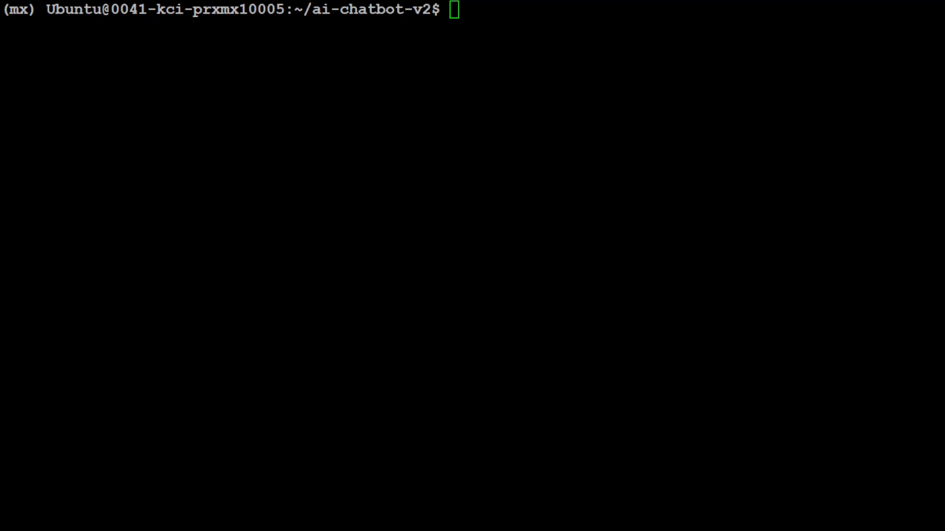
mouse_move(450, 116)
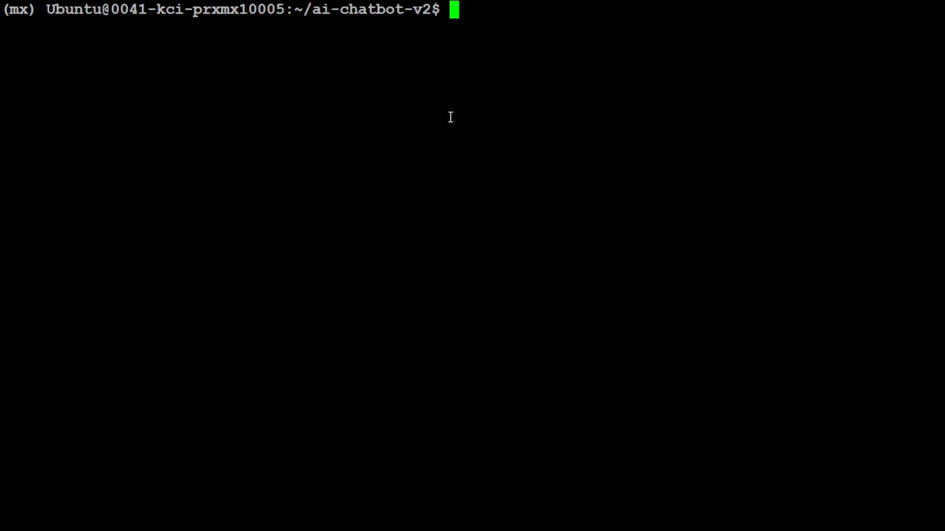
- List the details of .env.example with ls -ltr
type("ls")
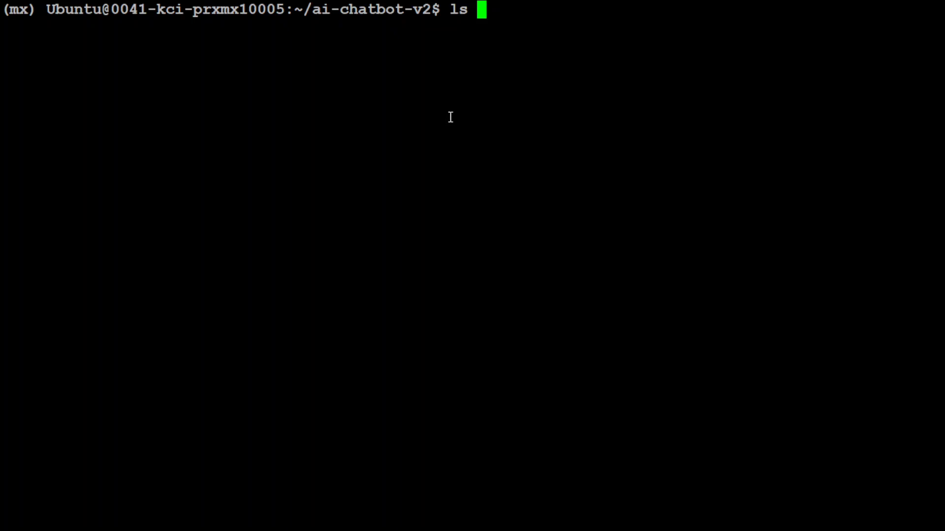
type("-ltr .env.")
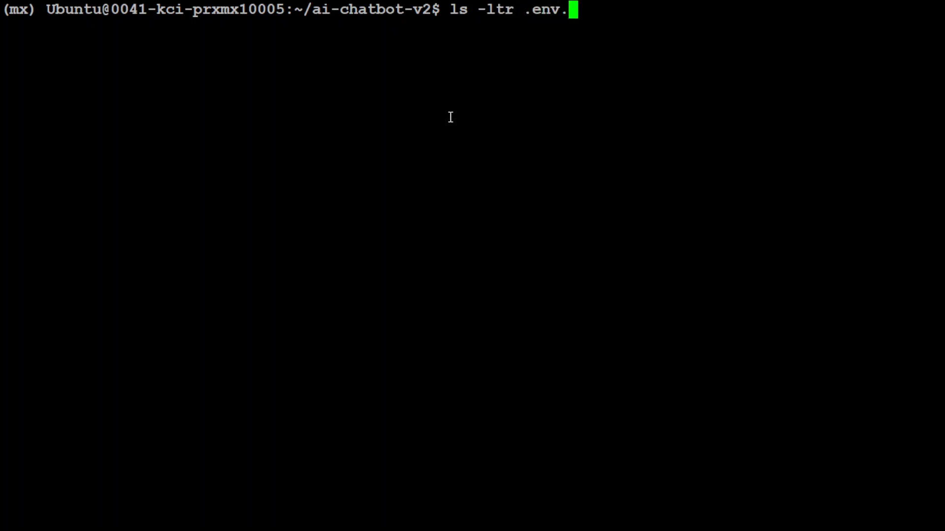
key("Return")
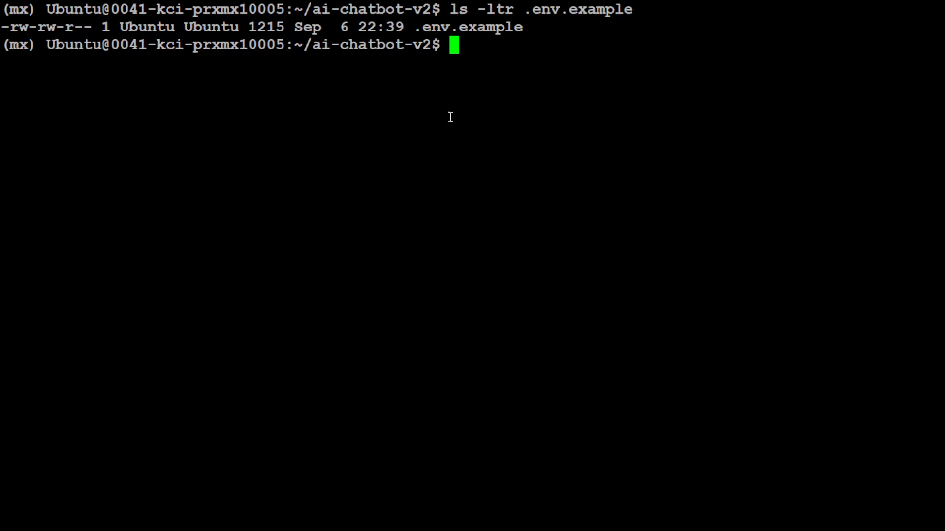
- Copy .env.example to .env and start editing it in vim
type("cp")
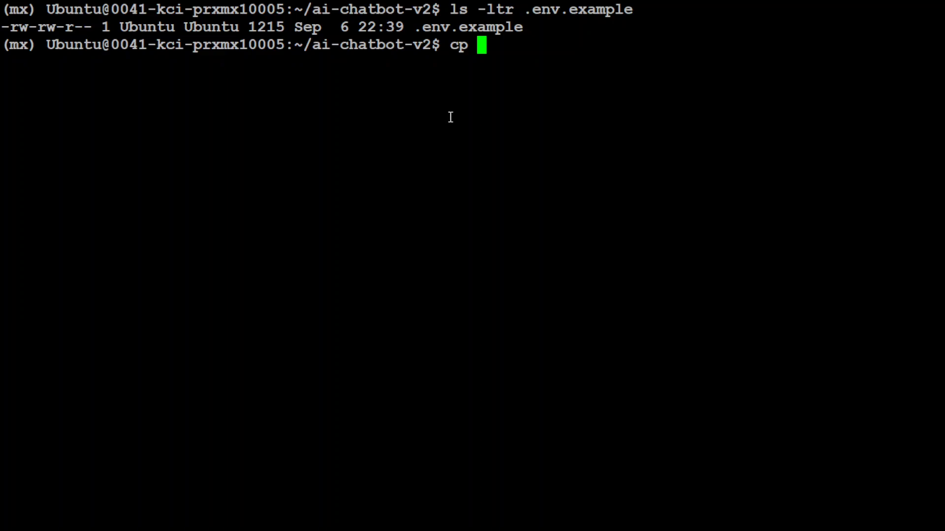
type(".env.example .e")
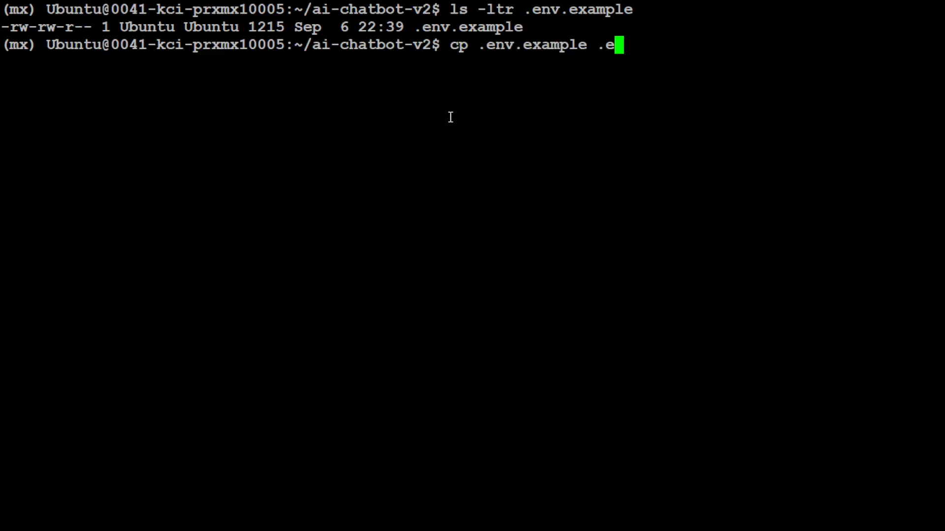
key("Return")
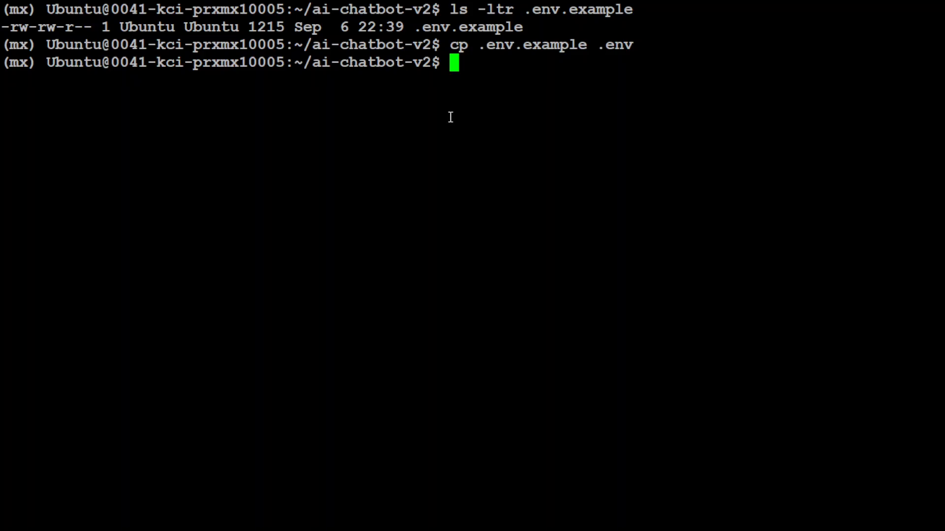
type("vim .env")
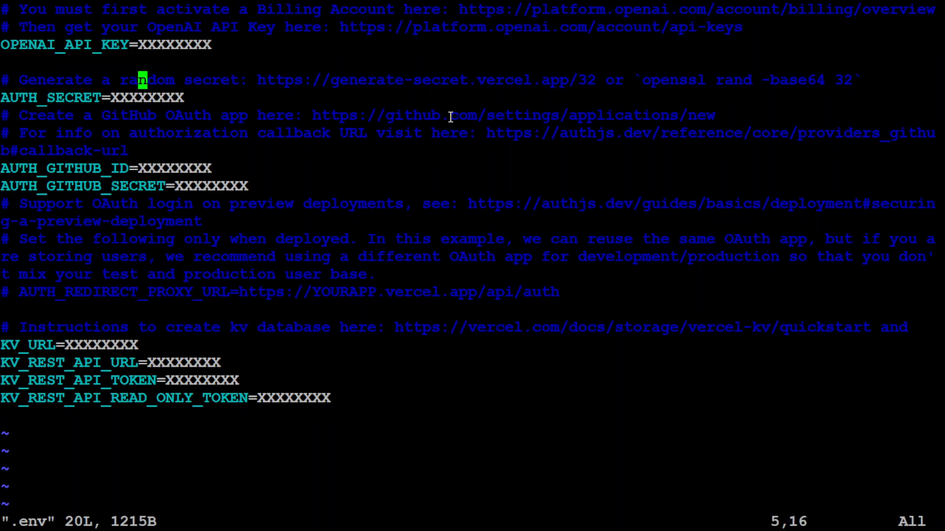
- Move through the .env lines to review AUTH_SECRET, AUTH_GITHUB_ID and the other placeholders
key("j")
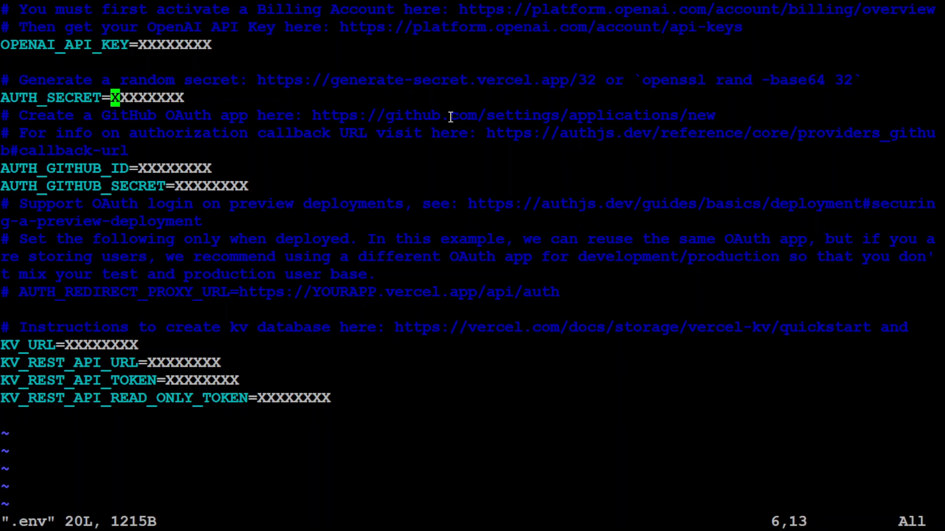
mouse_move(578, 88)
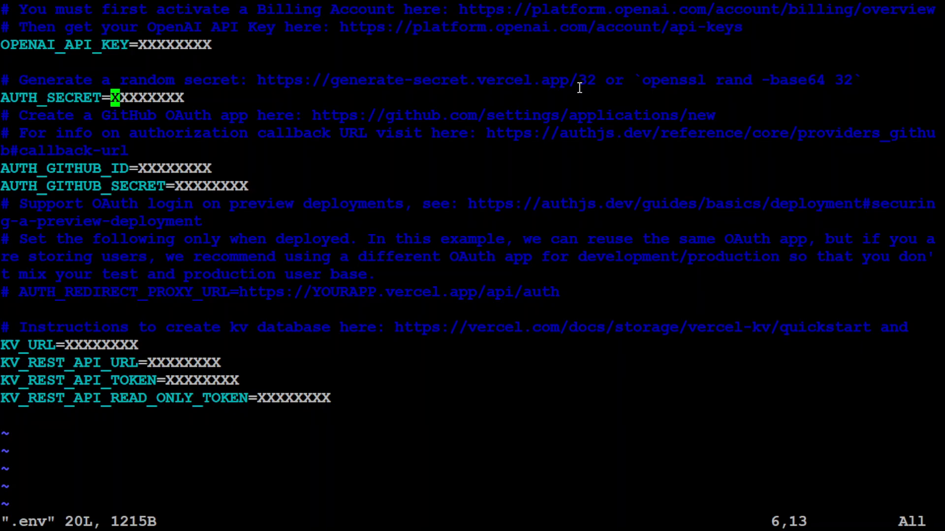
mouse_move(881, 80)
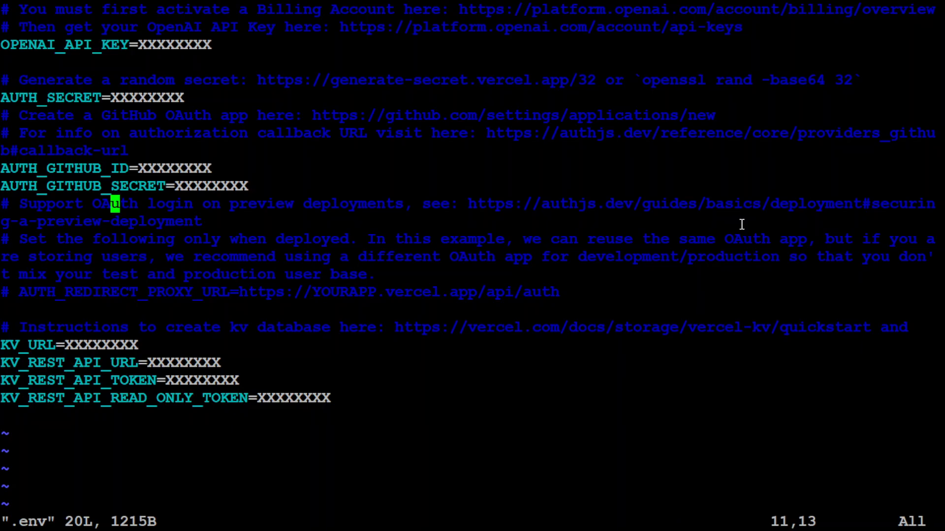
key("Up")
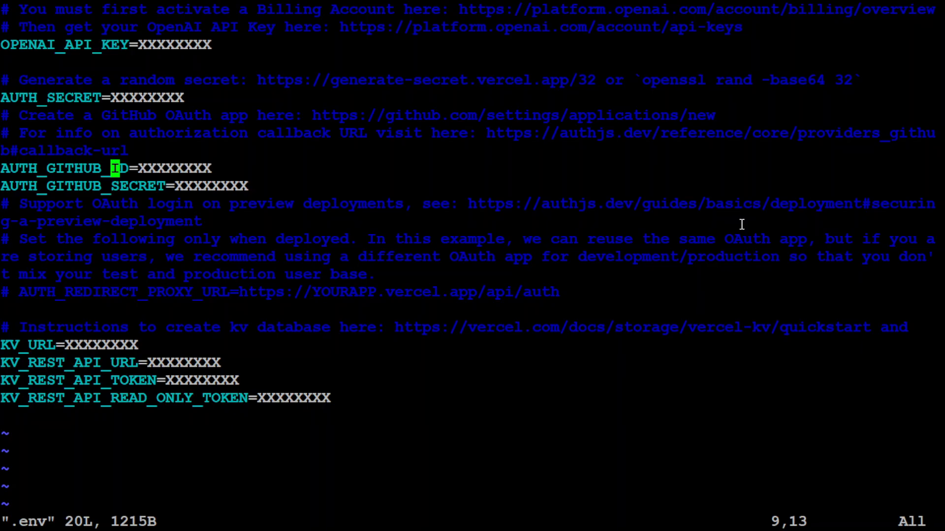
mouse_move(654, 119)
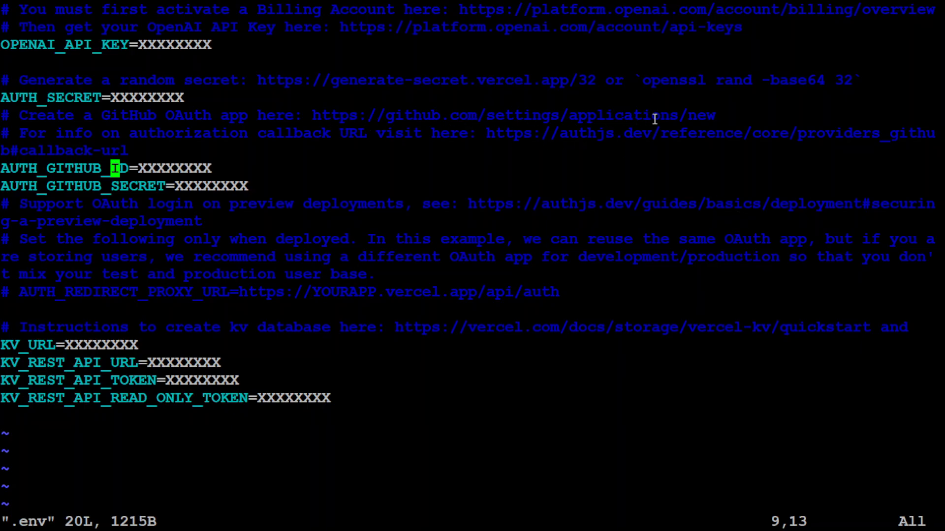
mouse_move(773, 115)
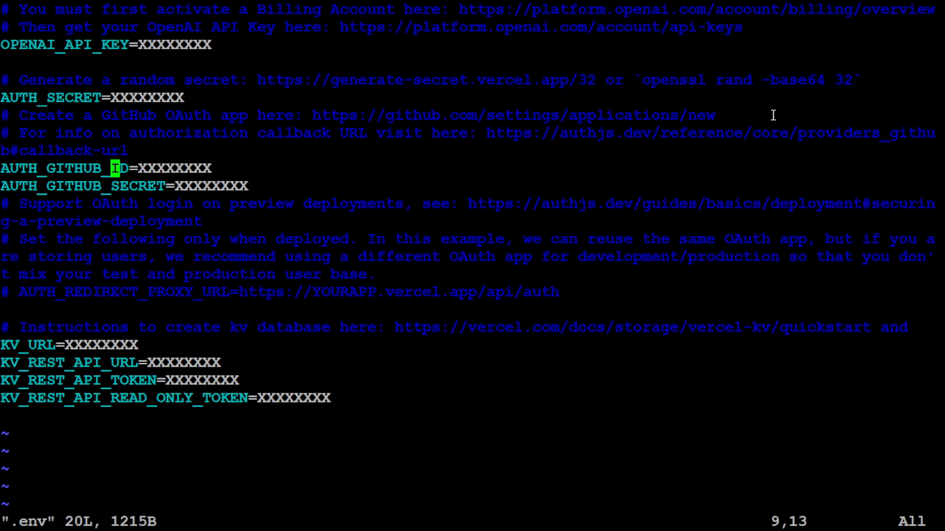
mouse_move(460, 128)
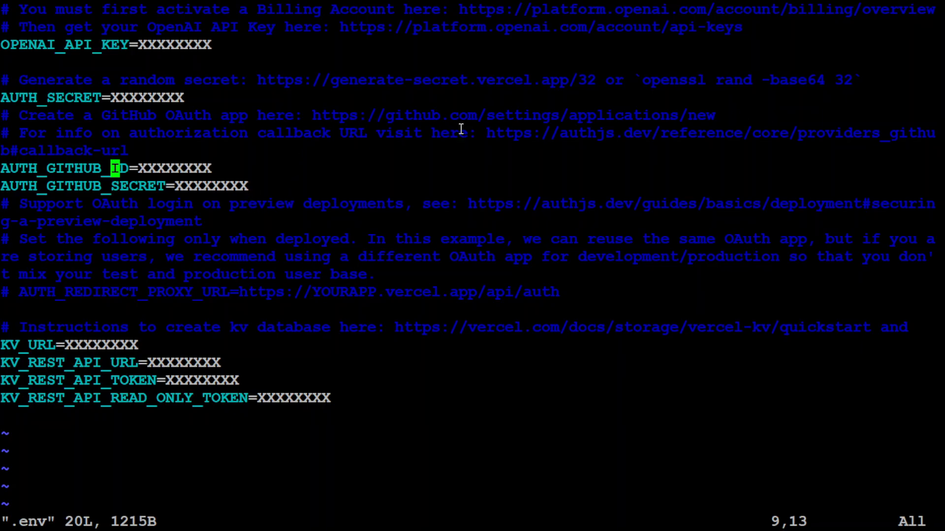
mouse_move(695, 173)
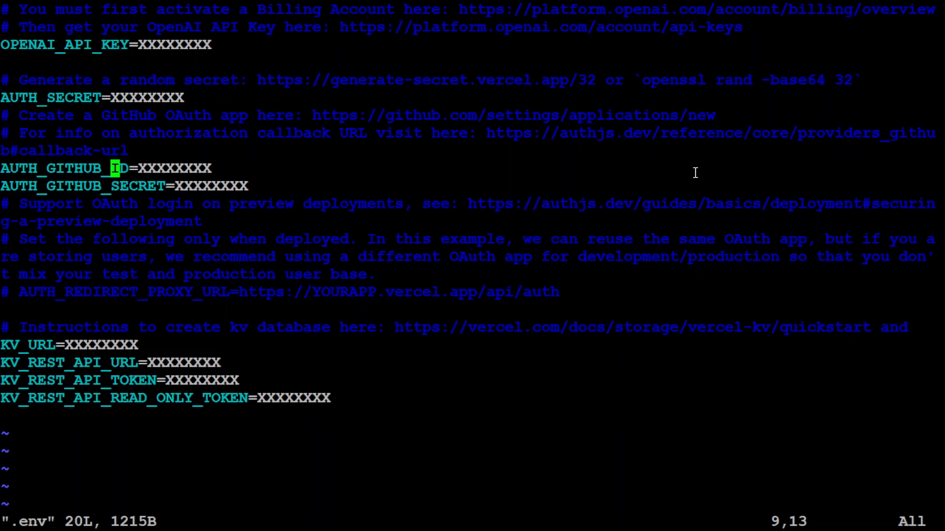
mouse_move(809, 174)
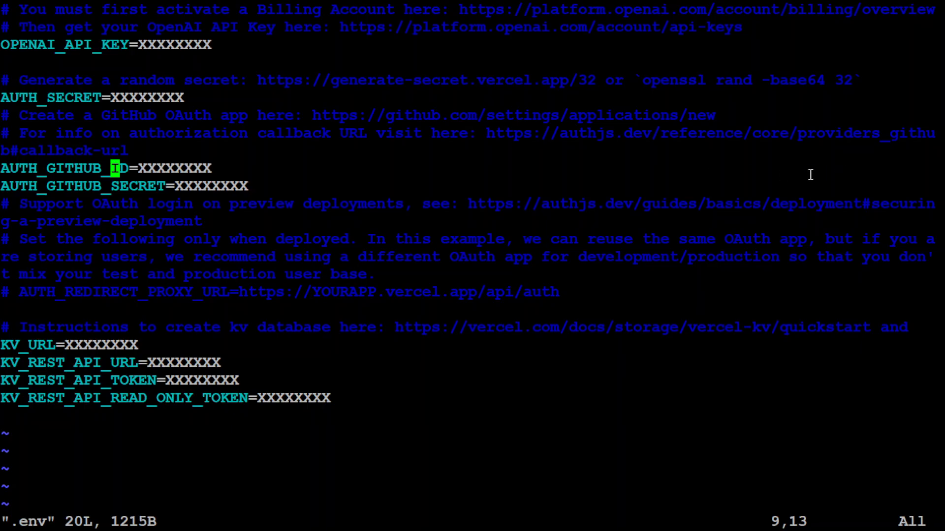
key("j")
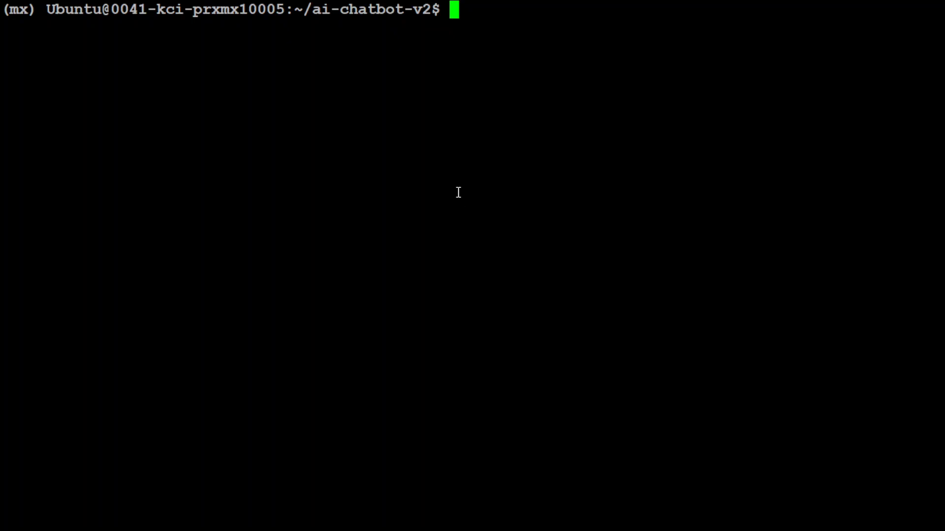
mouse_move(402, 139)
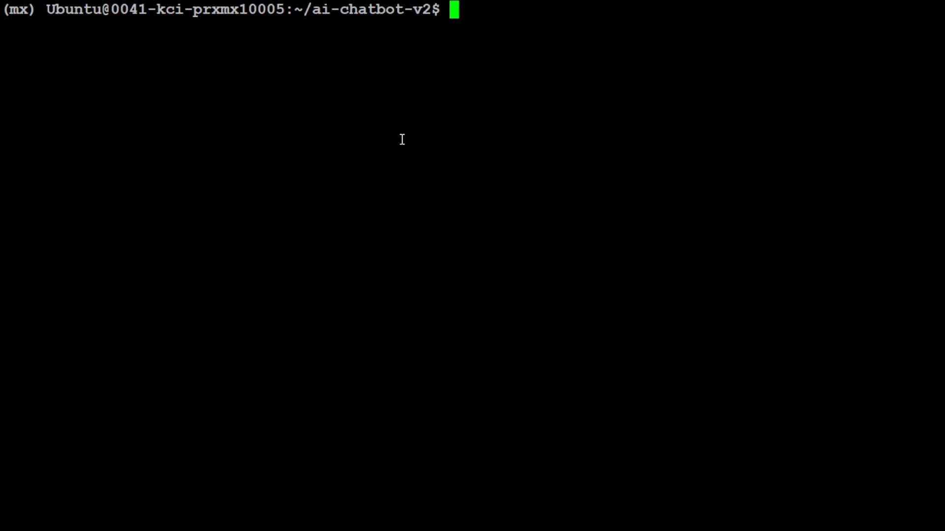
- Confirm Node v20.17.0, npm 10.8.2 and pnpm 9.9.0 are installed
type("npm")
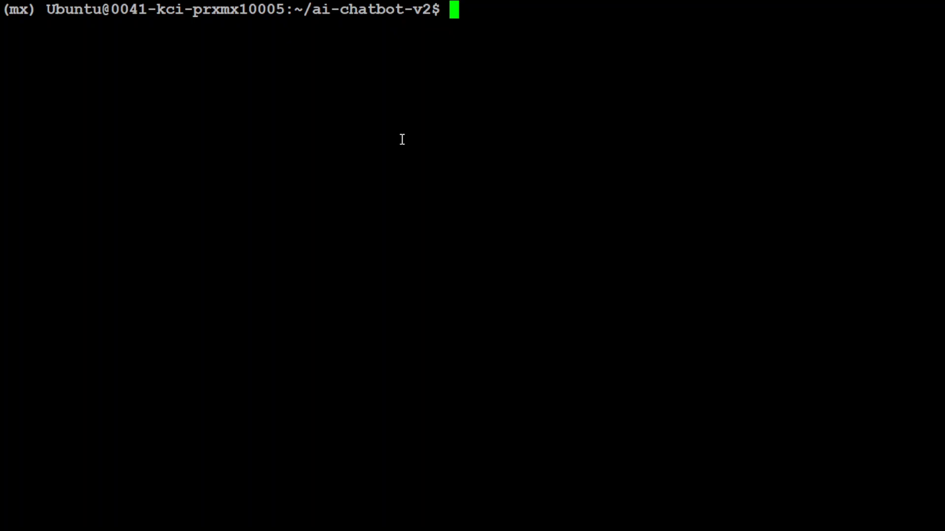
type("node -")
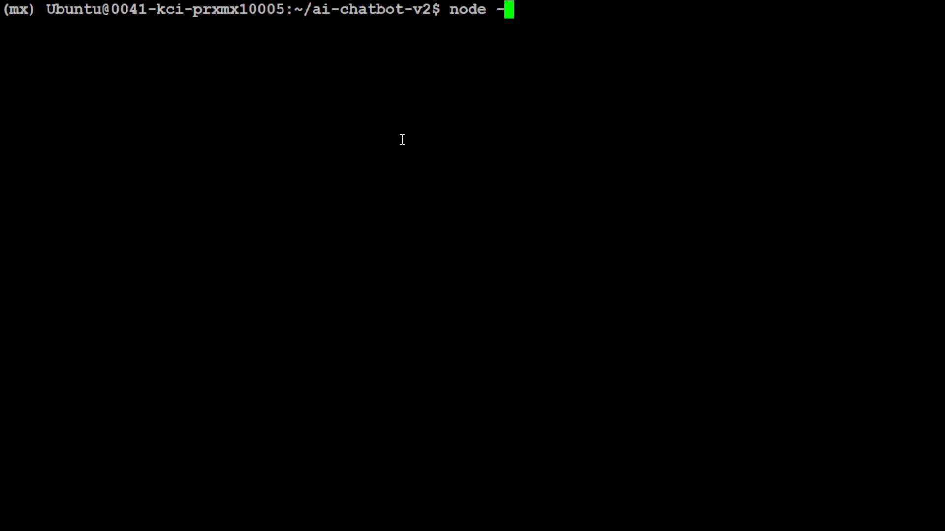
key("Return")
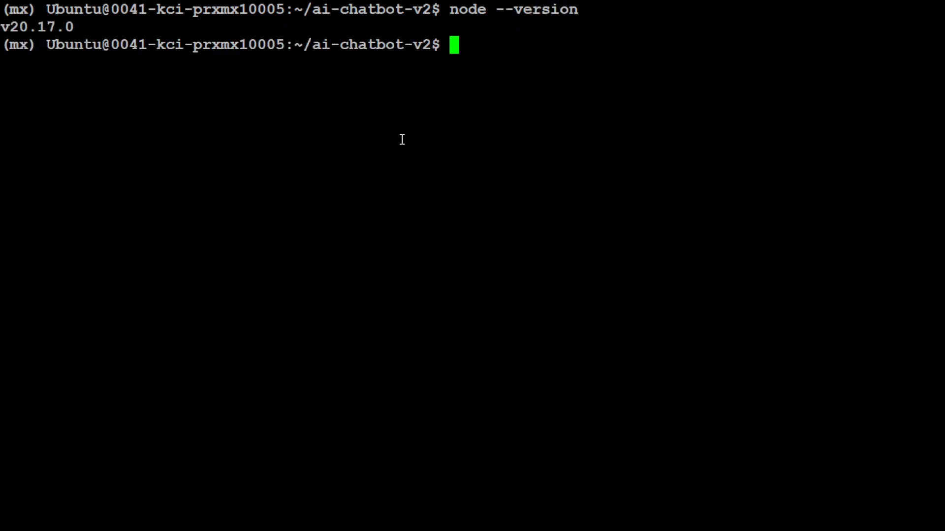
type("npm --")
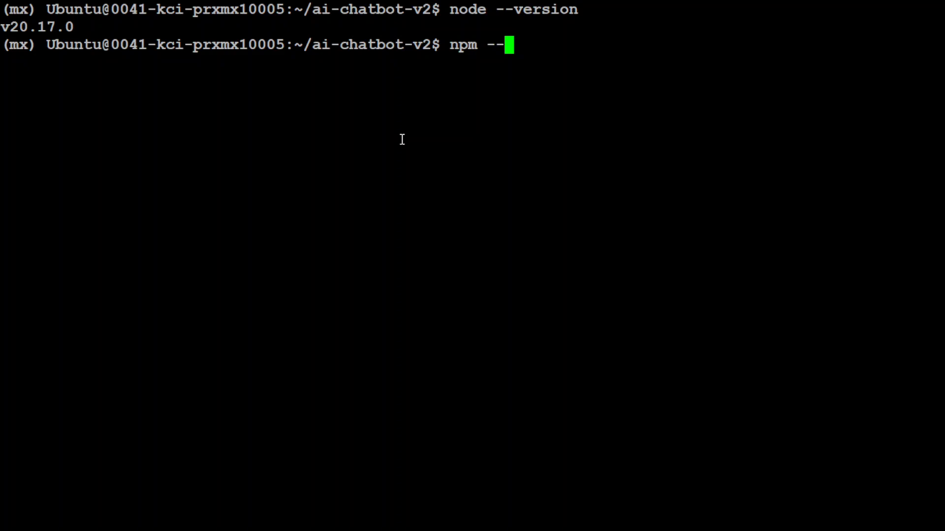
key("Return")
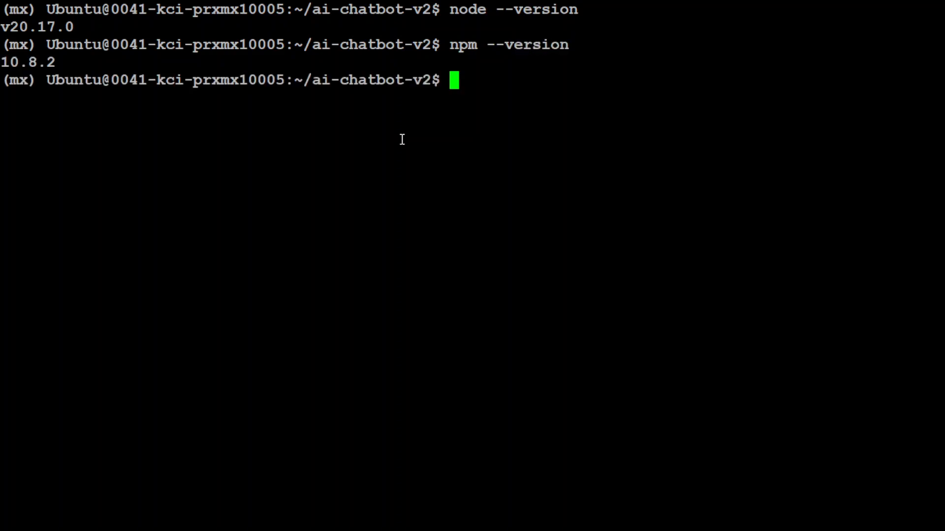
type("pnpm --version")
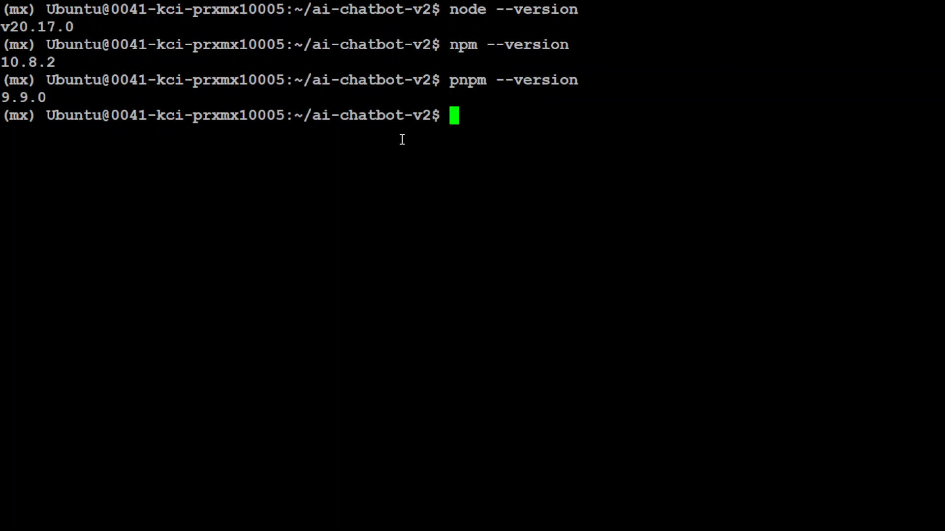
type("cle")
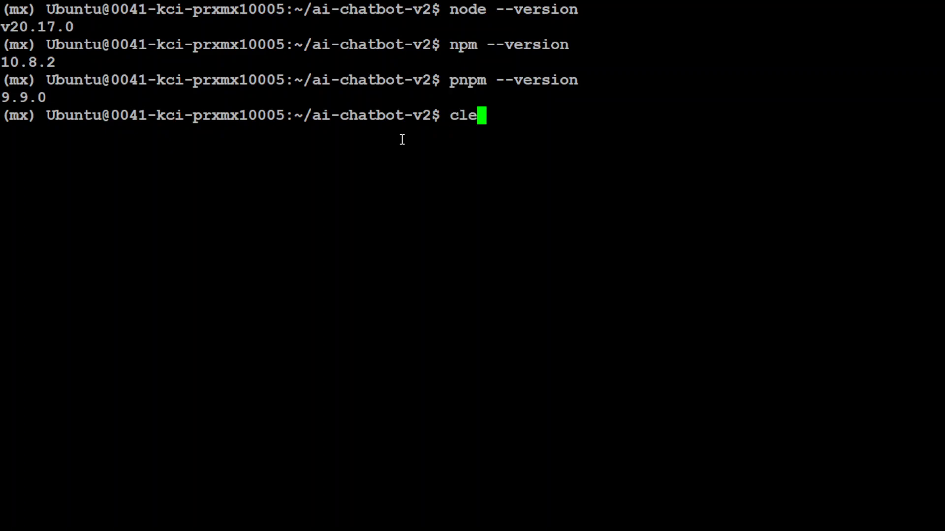
- Clear the screen and install the Vercel CLI globally with npm i -g vercel
type("ar")
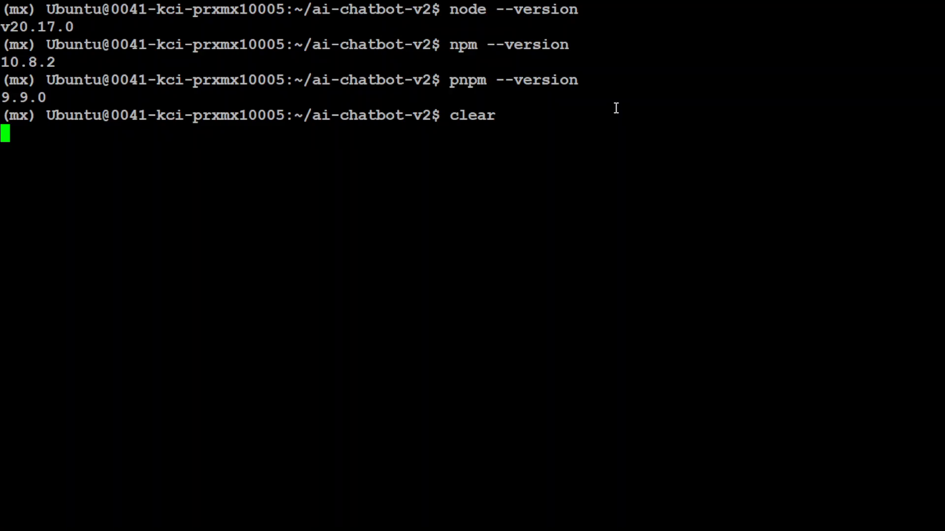
type("npm i -g vercel")
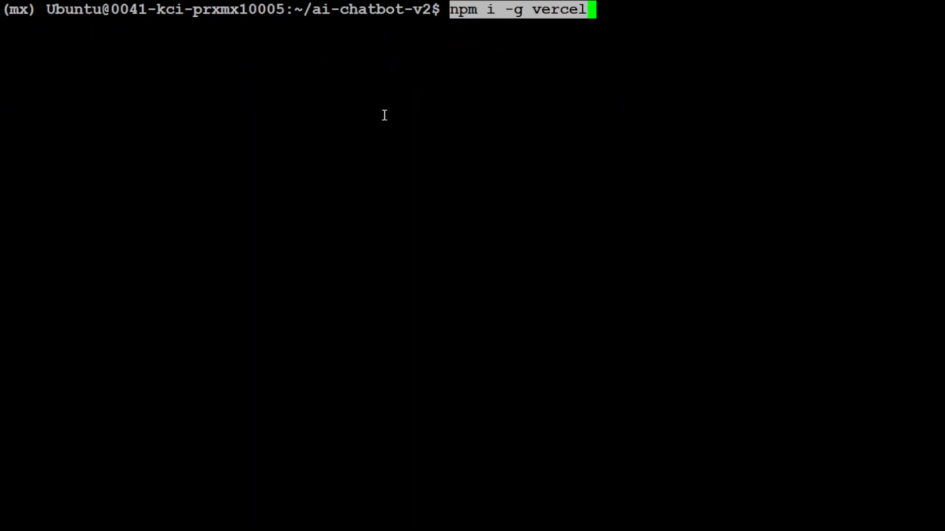
key("Return")
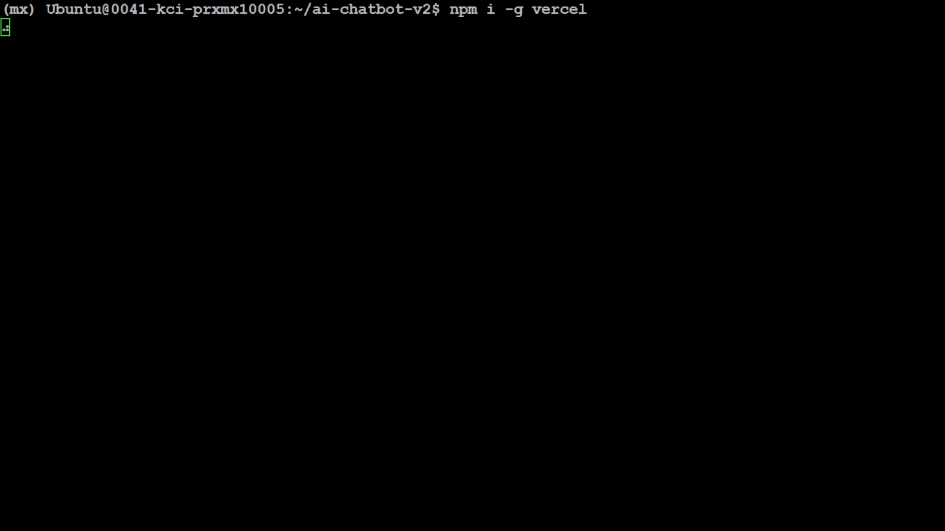
key("Return")
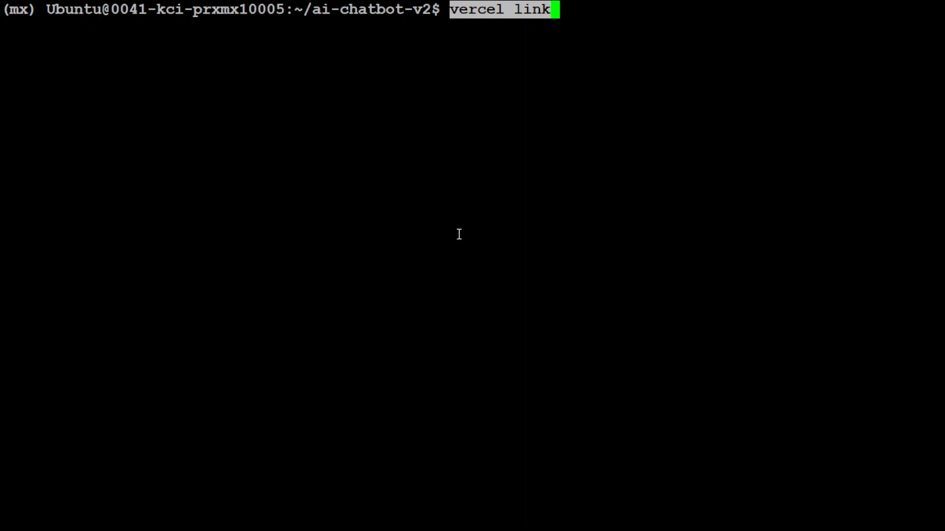
mouse_move(1, 387)
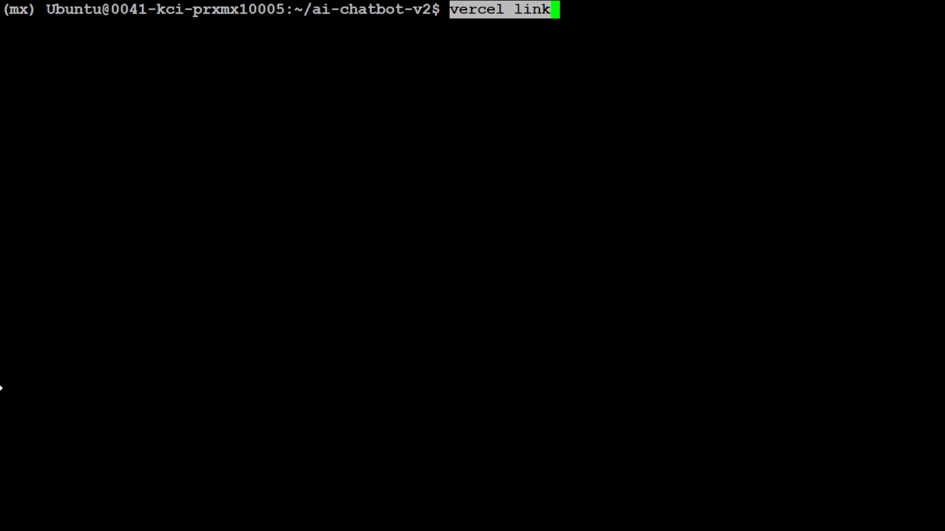
- Run vercel link, authenticate with GitHub and link the folder to nextjs-boilerplate
key("Return")
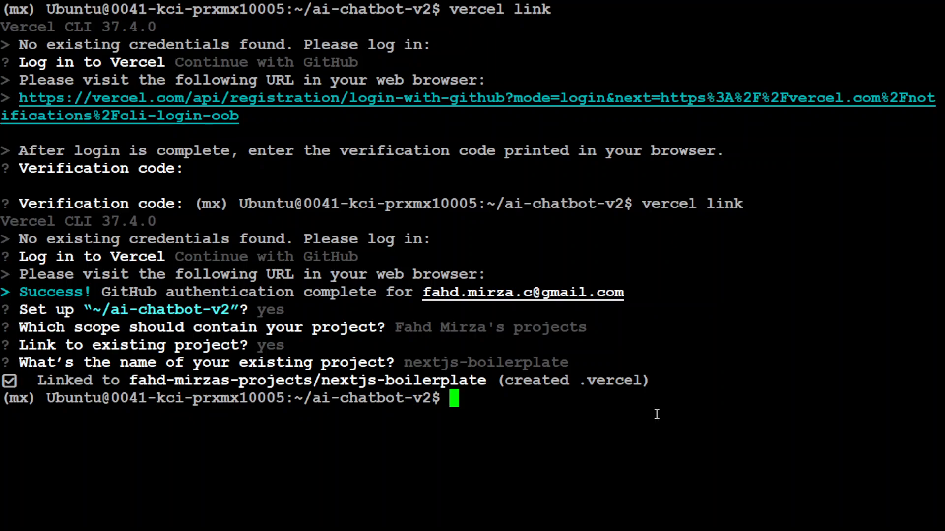
type("clea")
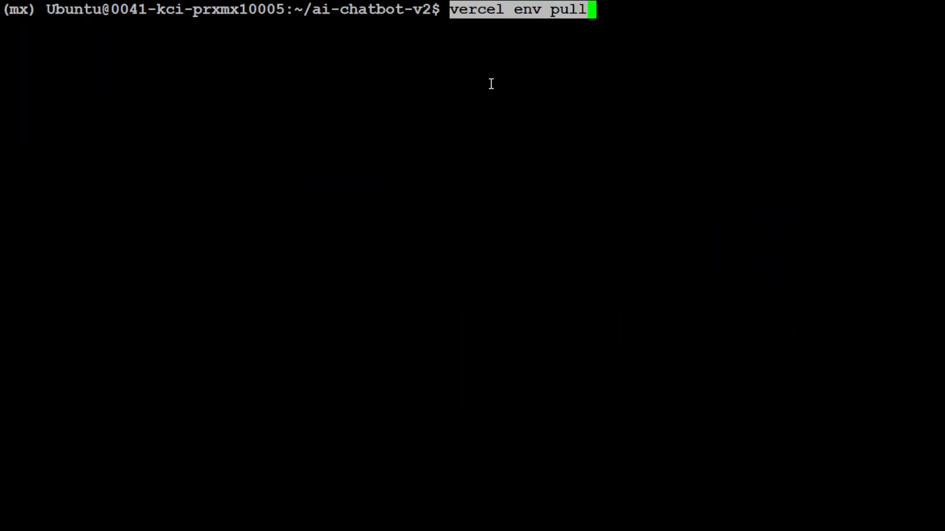
mouse_move(759, 14)
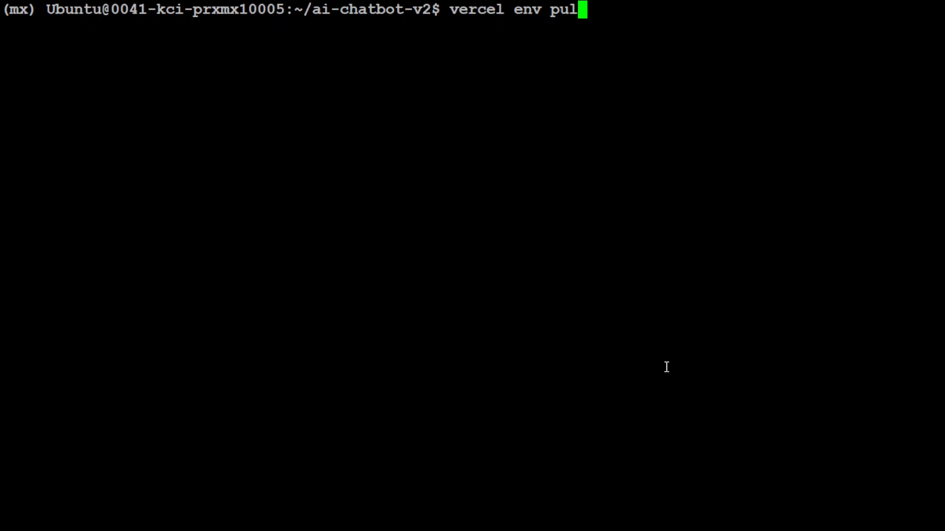
- Install the project's dependencies with pnpm install
type("pnpm install")
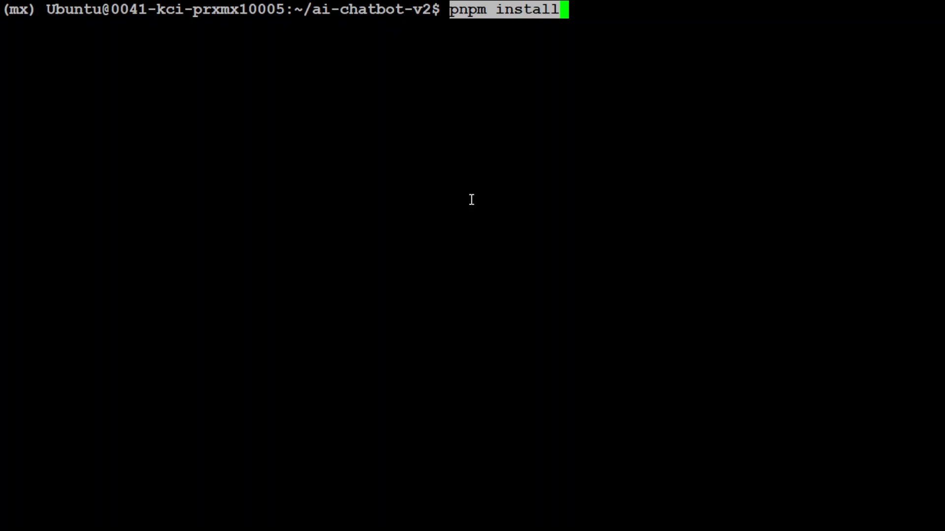
mouse_move(430, 171)
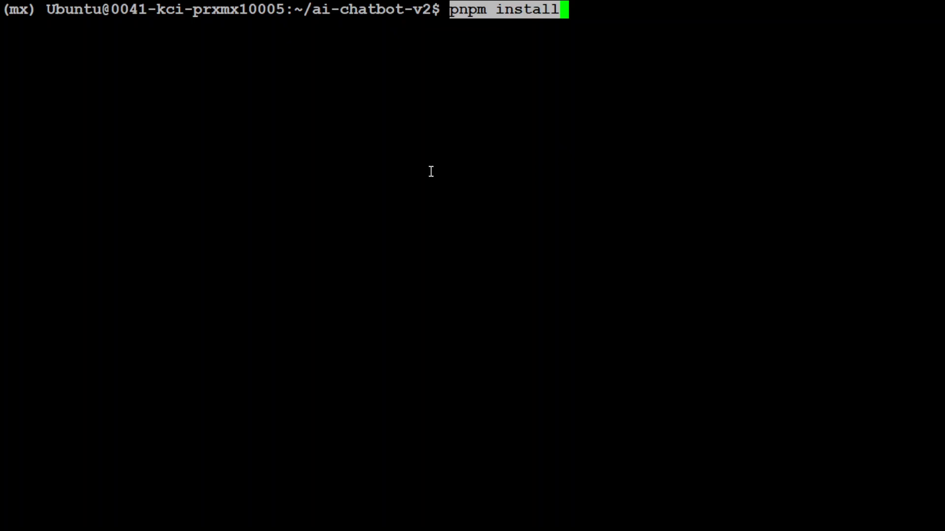
mouse_move(331, 21)
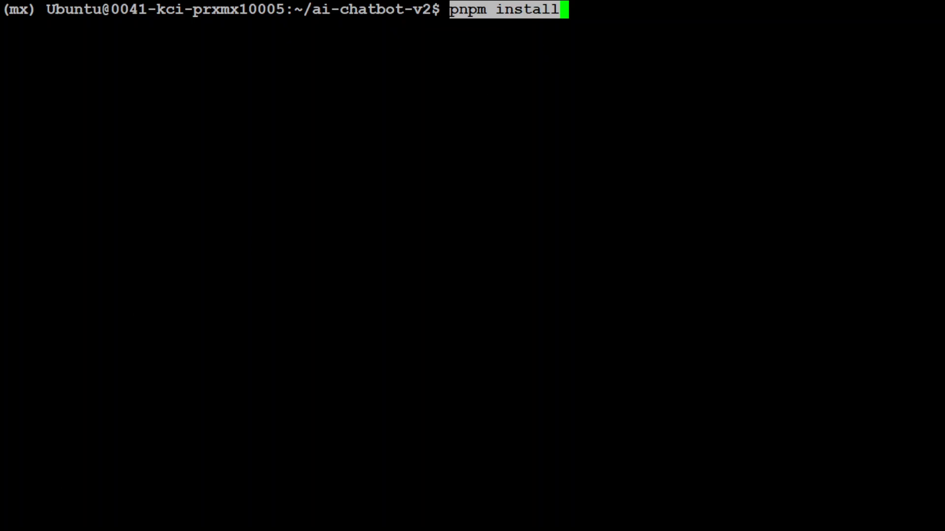
key("Return")
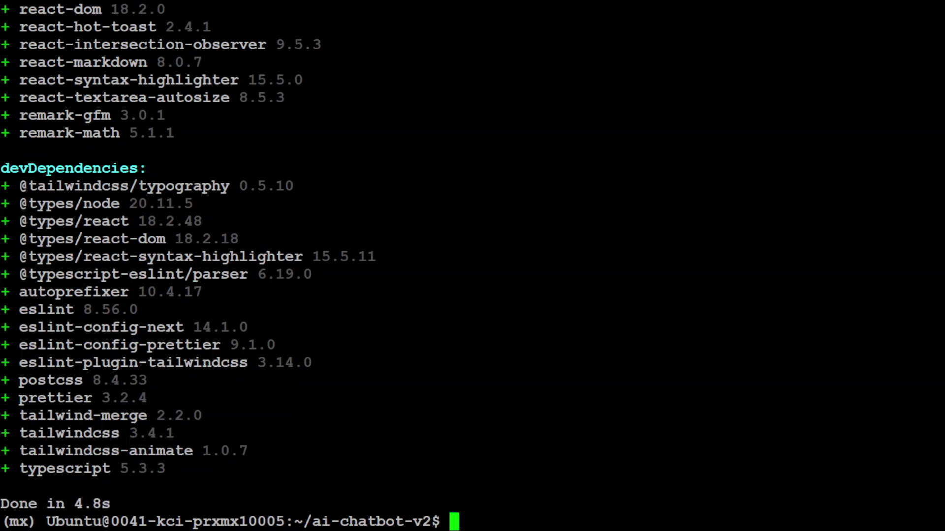
type("clear")
type("pnpm dev")
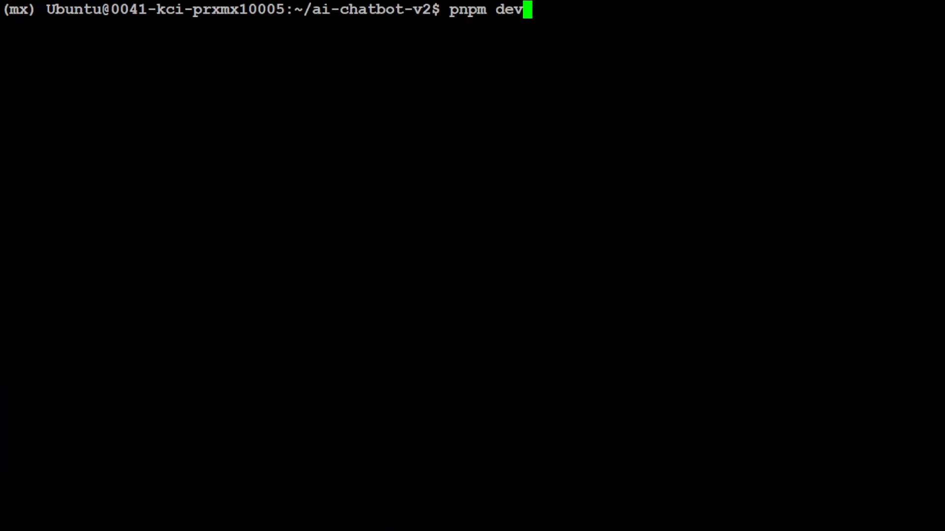
- Launch the Next.js dev server with pnpm dev
key("Return")
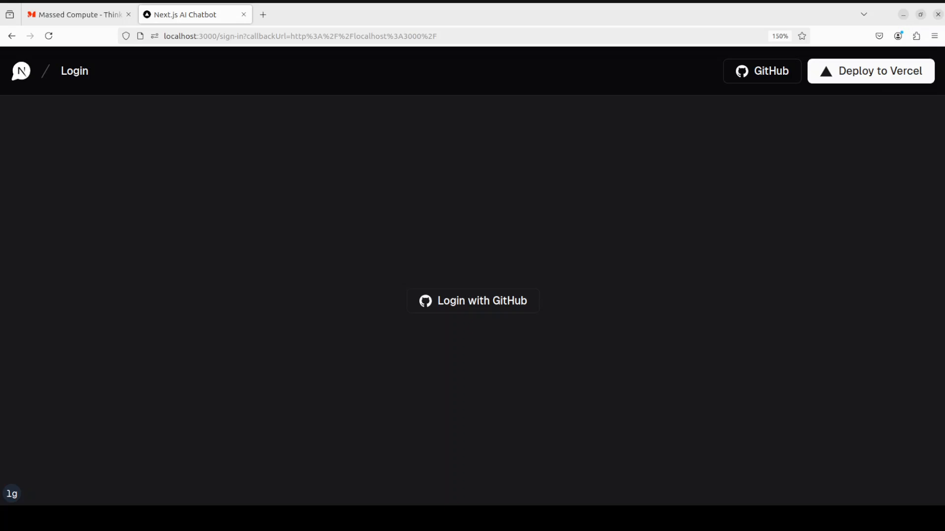
- Sign in to the chatbot on localhost:3000 with Login with GitHub
left_click(471, 300)
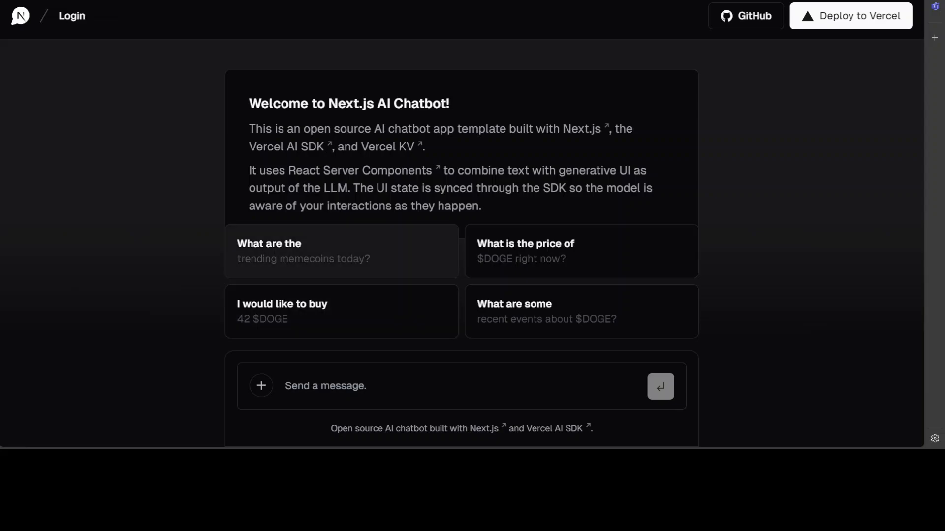
- Ask the chatbot 'what is happiness' and send it
left_click(357, 386)
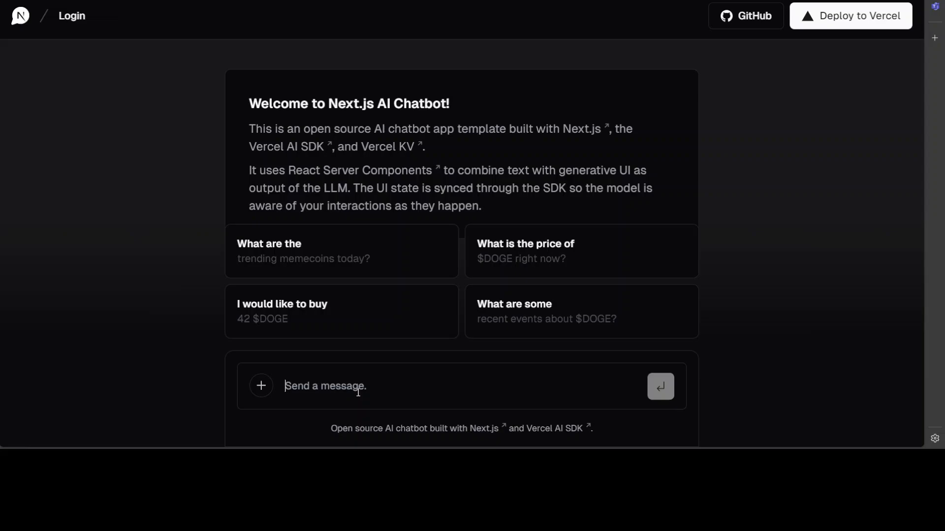
type("what i")
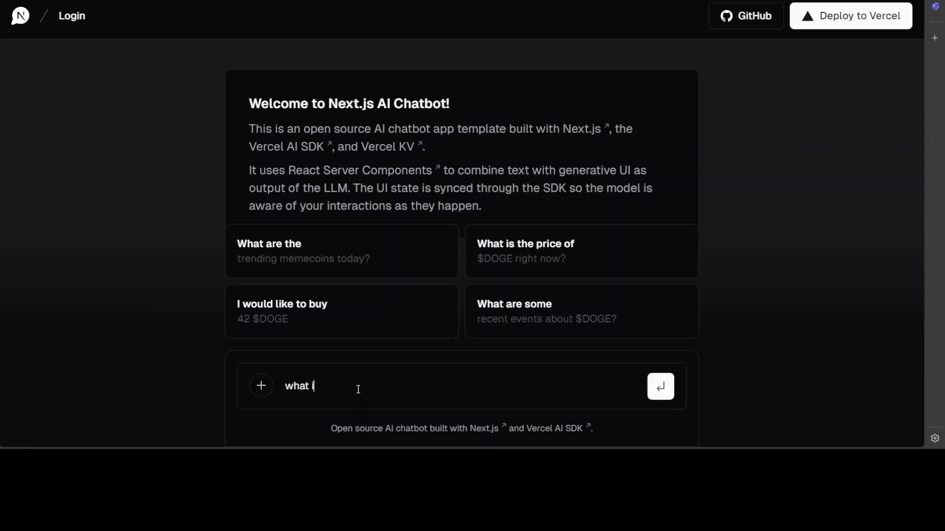
type("s happiness")
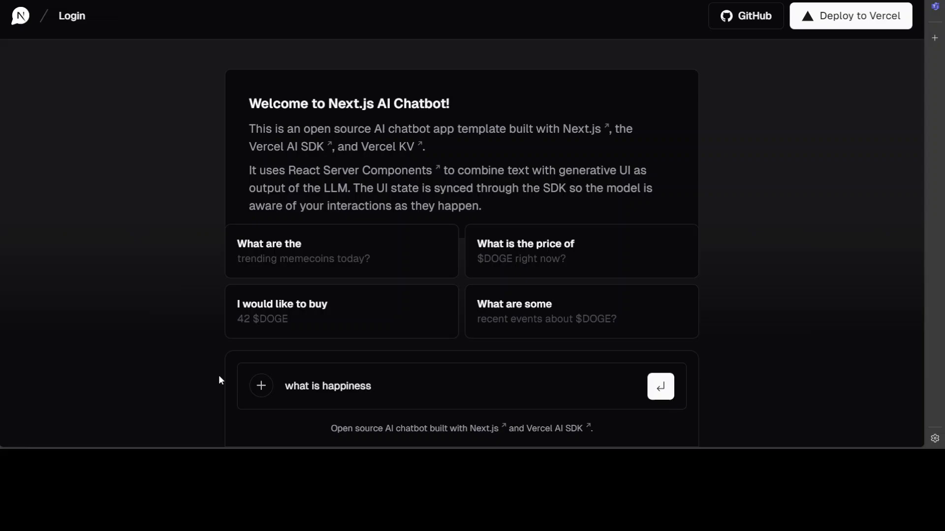
left_click(660, 386)
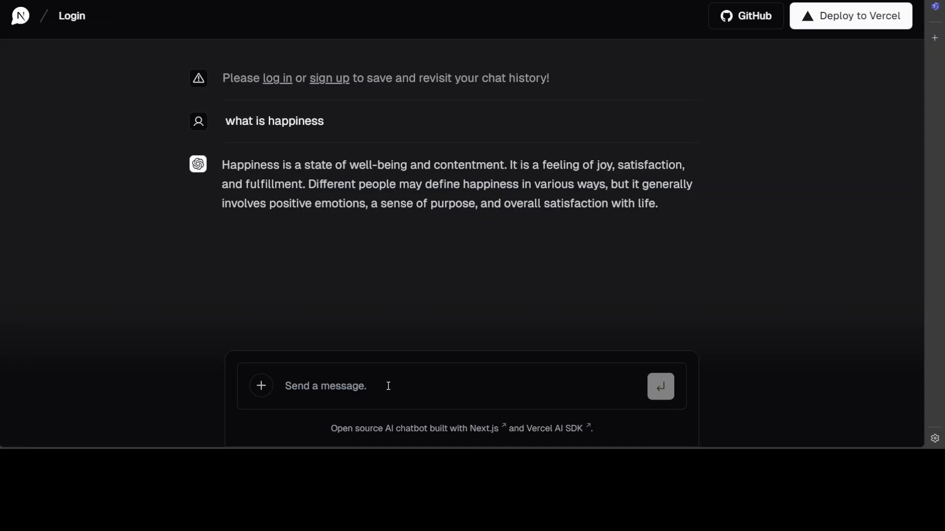
- Ask 'what is life and its purpose' and read the reply
type("what i")
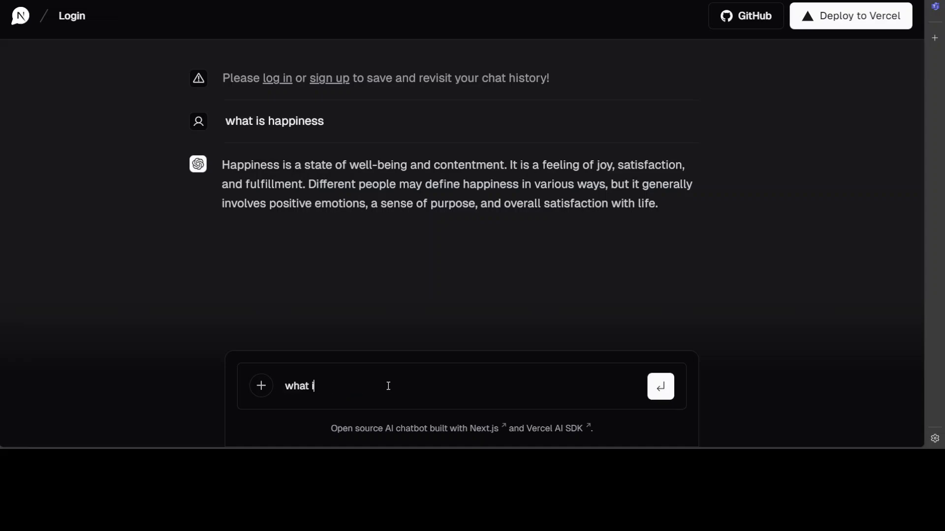
type("is life and its pu")
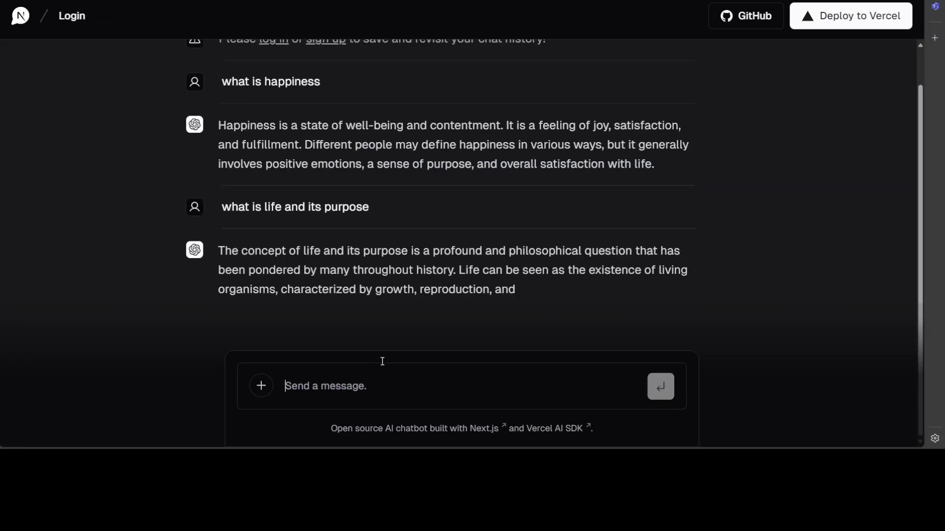
scroll("down", 3)
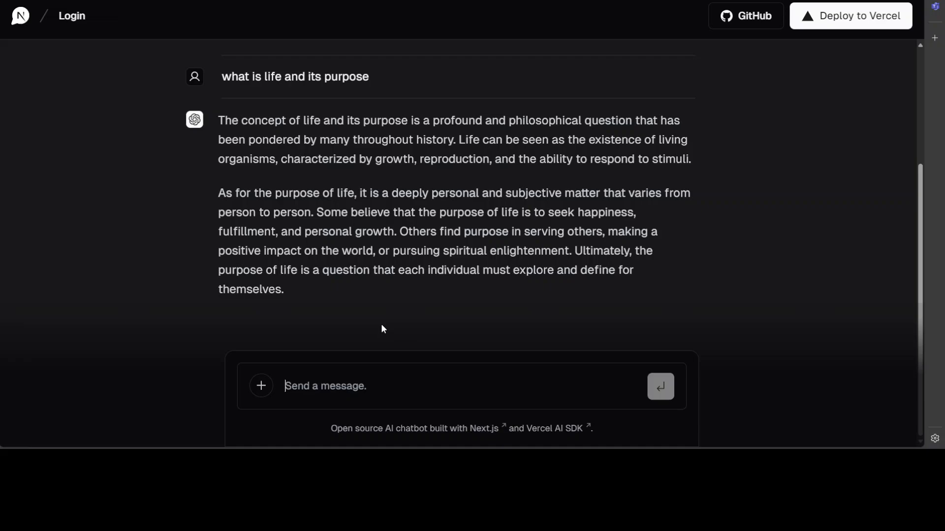